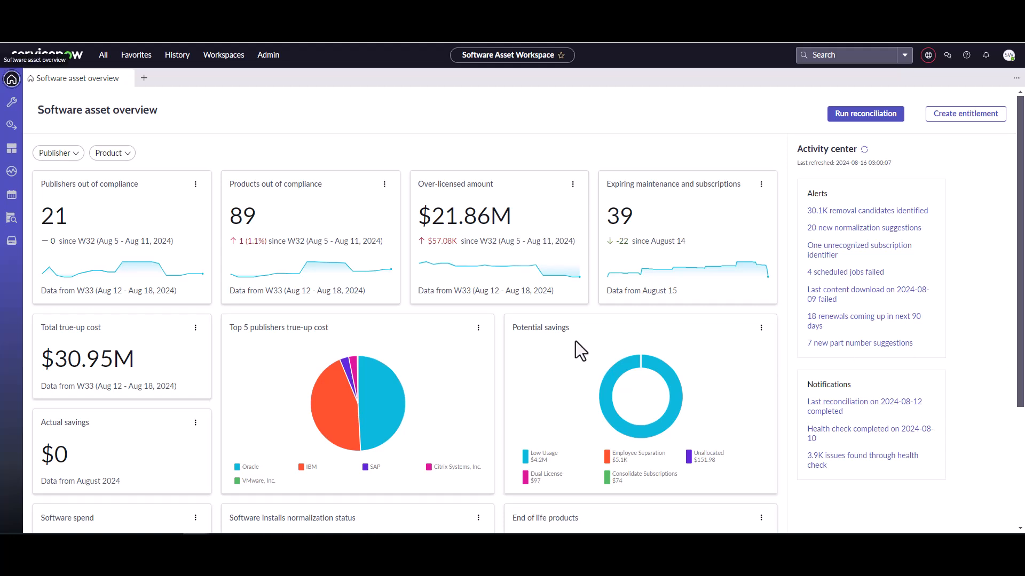
{"action": "mouse_move", "coordinate": [502, 142]}
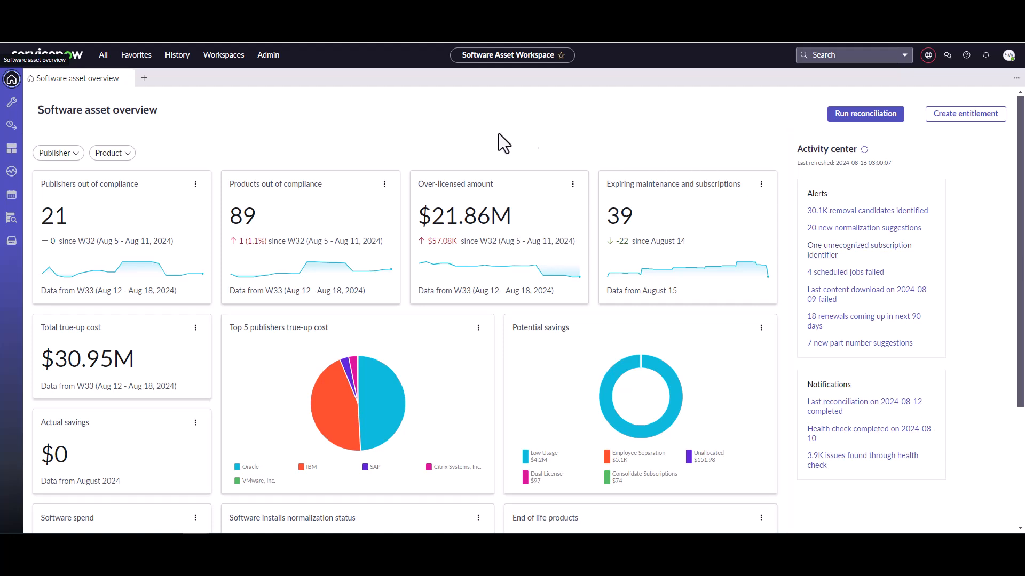
{"action": "mouse_move", "coordinate": [78, 130]}
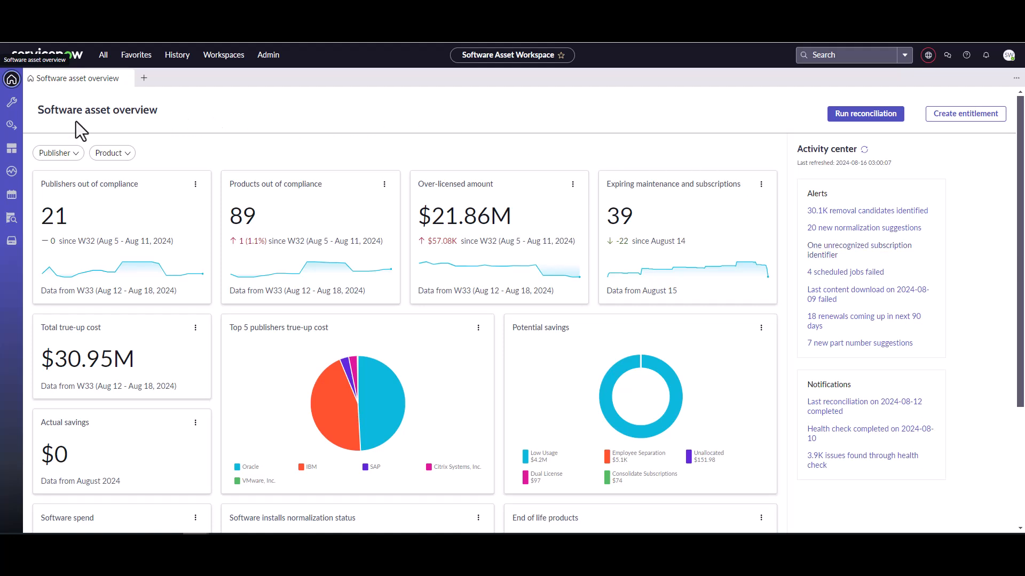
{"action": "mouse_move", "coordinate": [21, 135]}
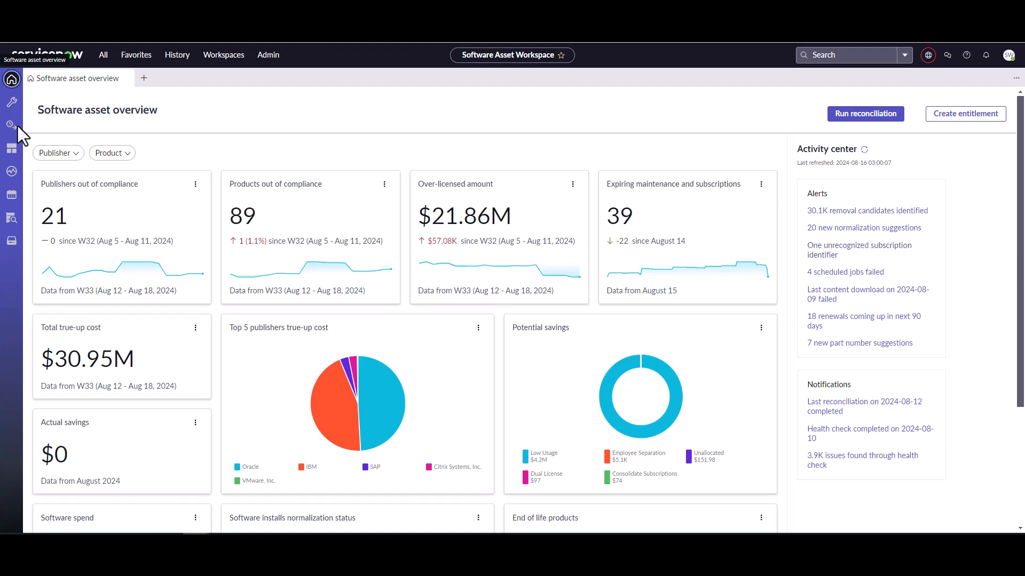
{"action": "mouse_move", "coordinate": [10, 124]}
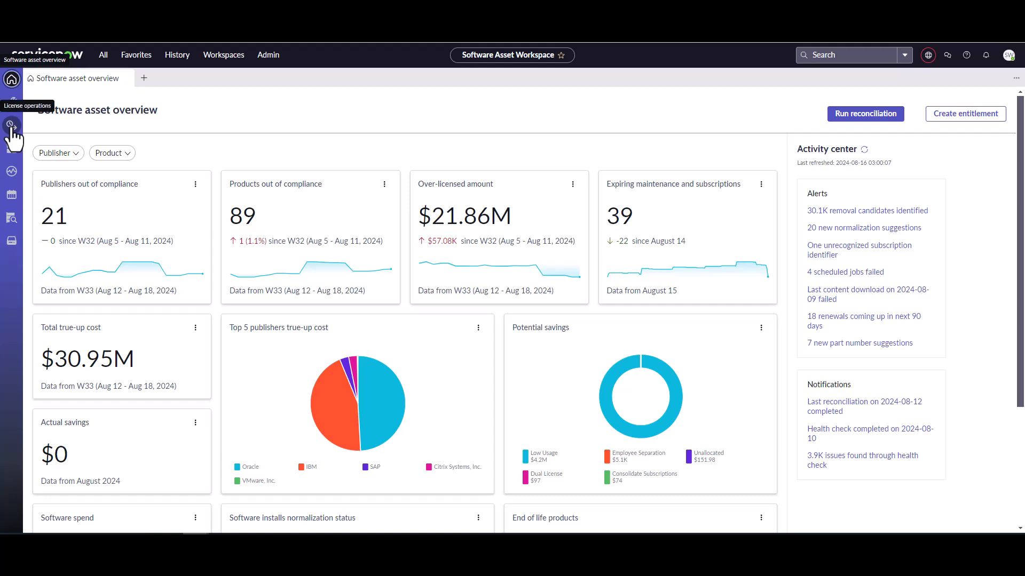
- Show the Licensing software models list from License operations, holding one Random Demo Software model
{"action": "left_click", "coordinate": [12, 125]}
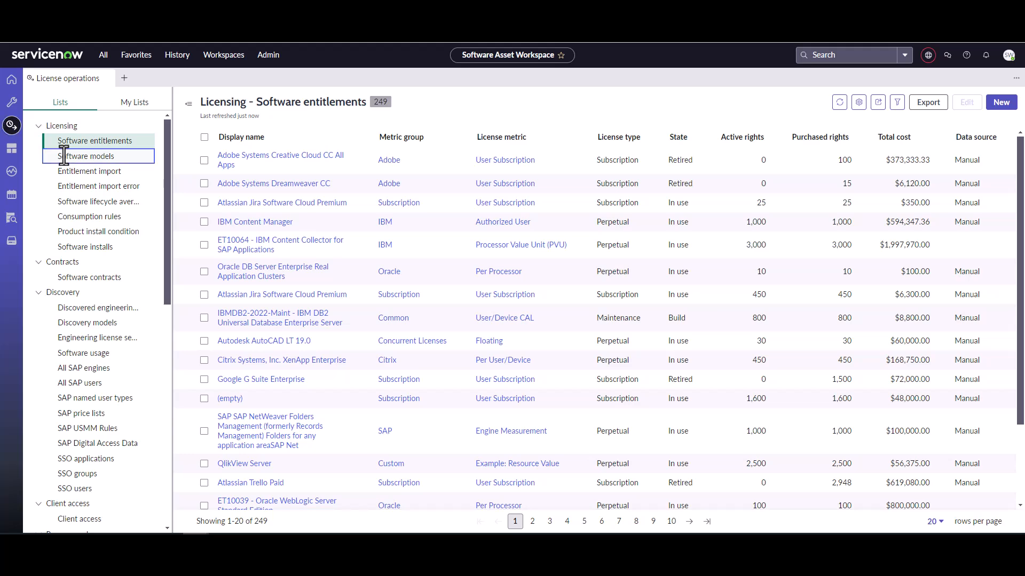
{"action": "left_click", "coordinate": [86, 156]}
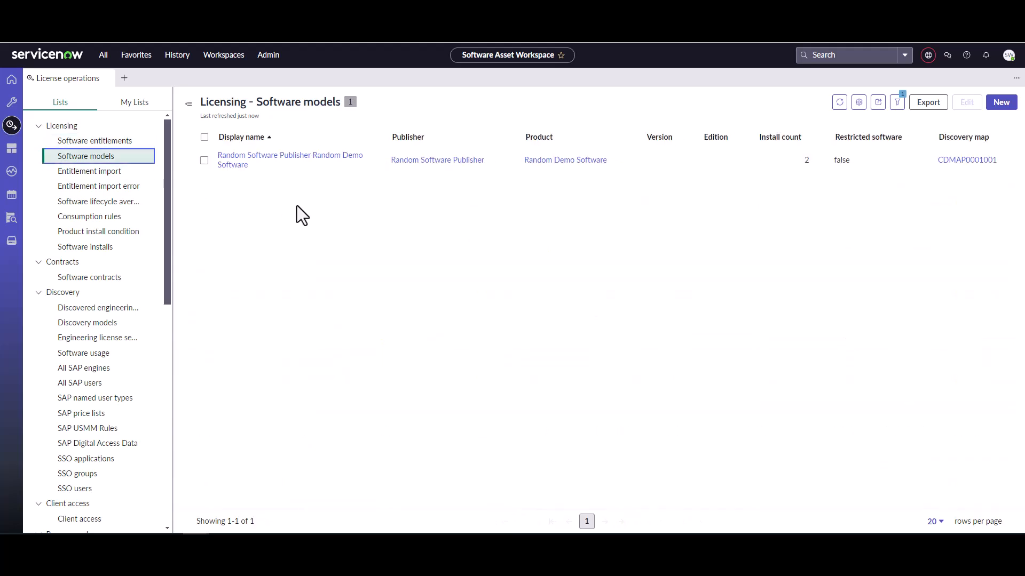
{"action": "mouse_move", "coordinate": [538, 450]}
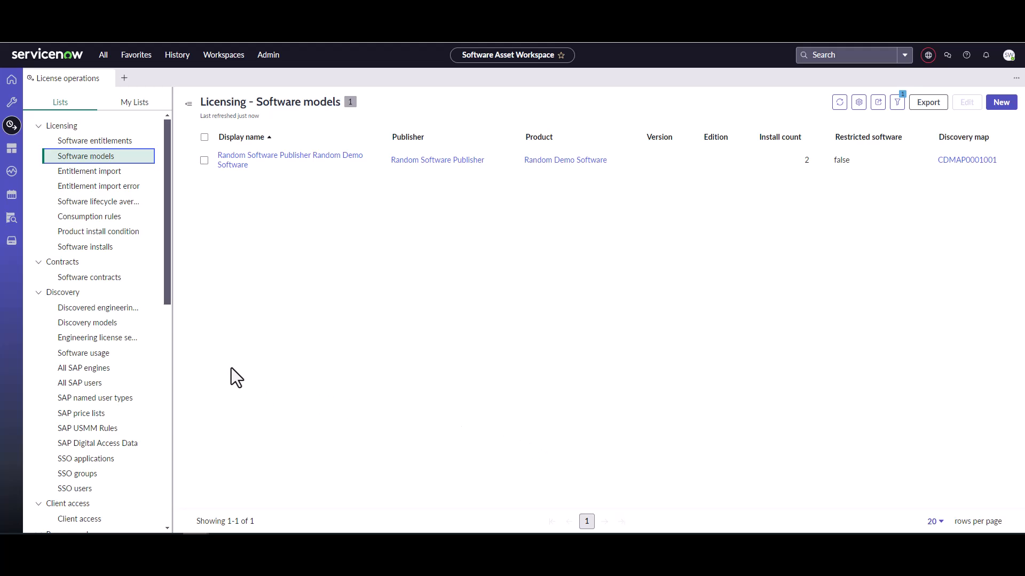
{"action": "mouse_move", "coordinate": [107, 359]}
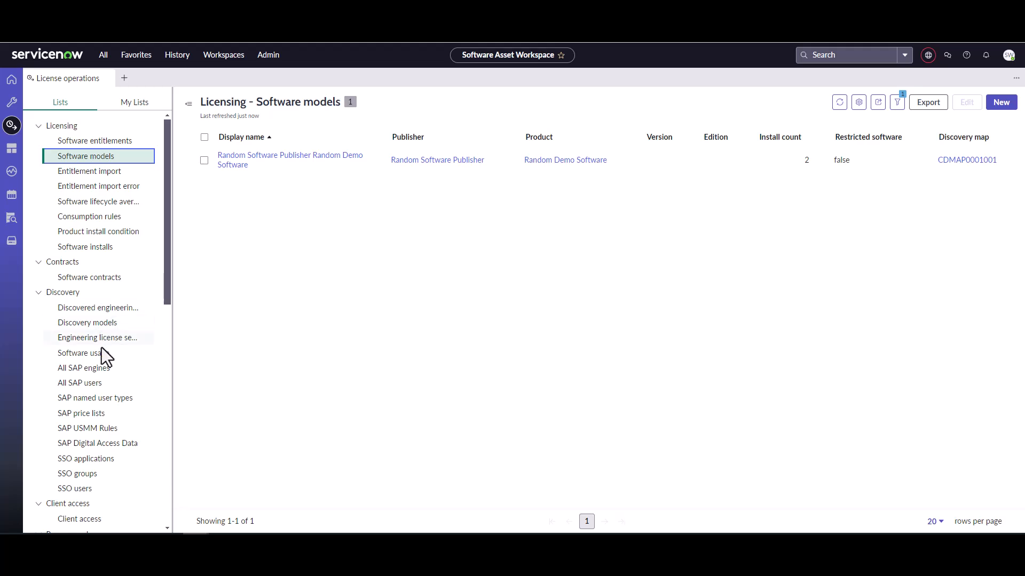
- Show the Discovery software usage list, which has no records, and scroll the Lists panel down
{"action": "left_click", "coordinate": [83, 353]}
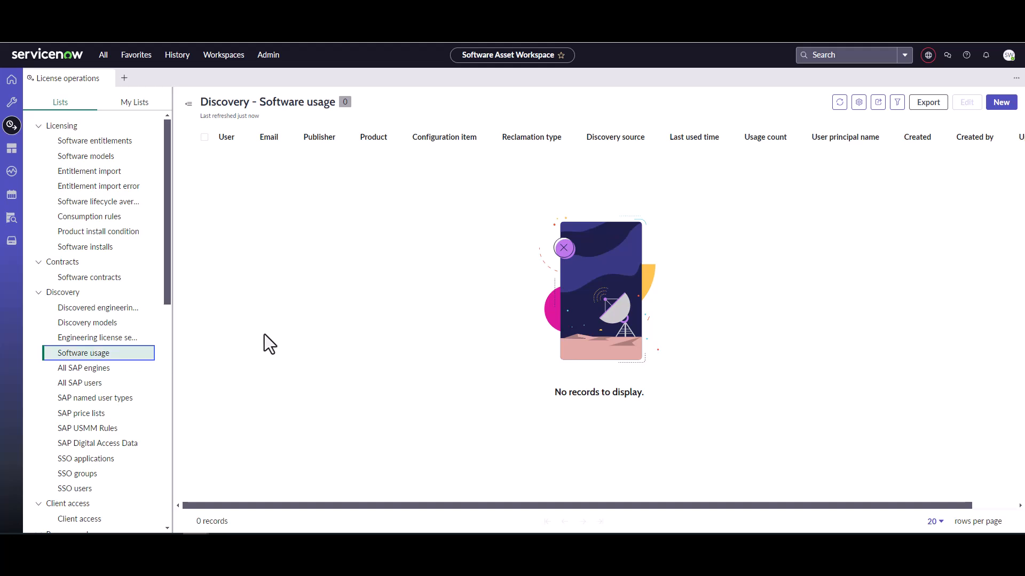
{"action": "mouse_move", "coordinate": [171, 268]}
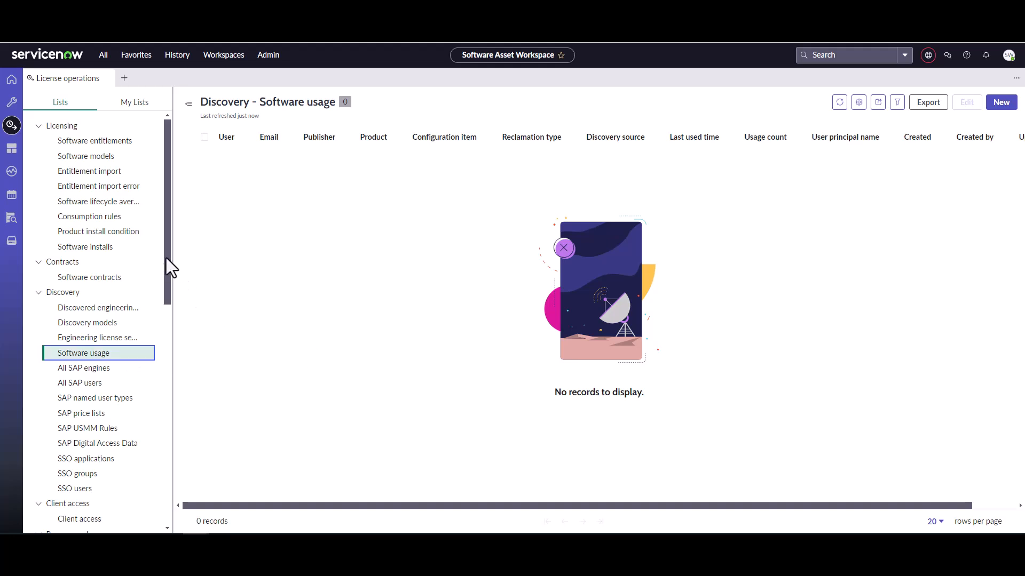
{"action": "scroll", "scroll_direction": "down", "scroll_amount": 3}
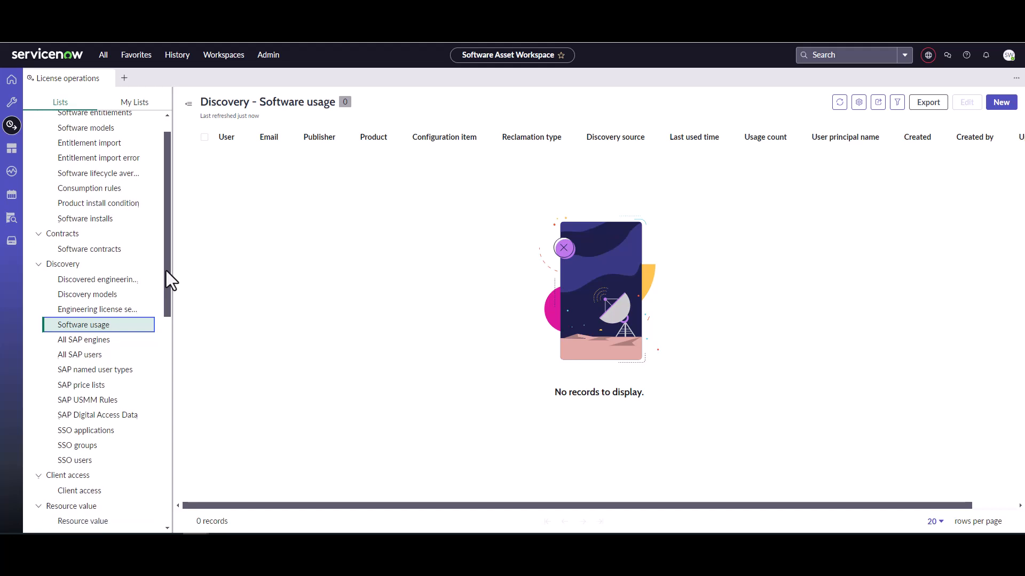
{"action": "scroll", "scroll_direction": "down", "scroll_amount": 3}
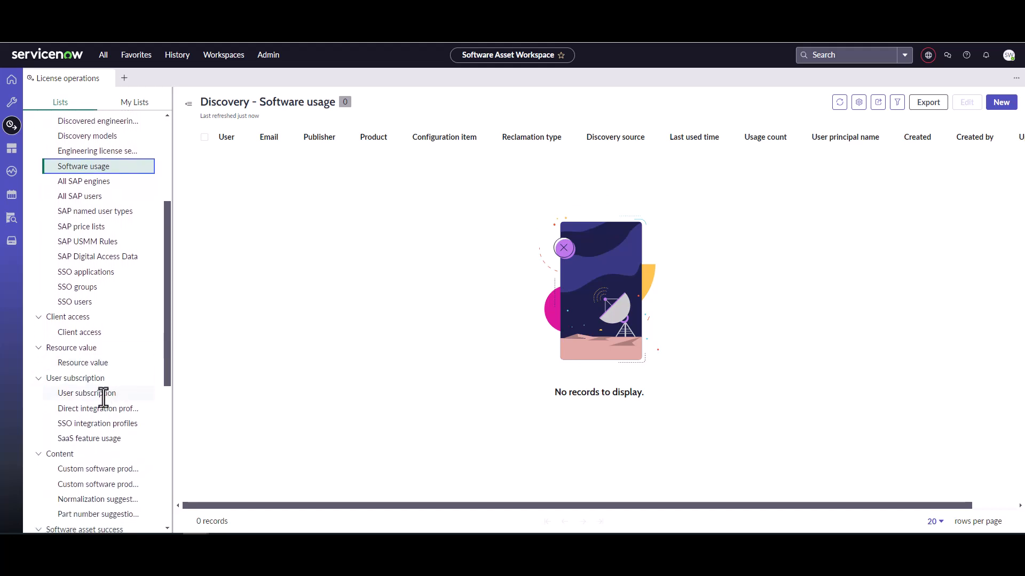
- Show the User subscription list and apply the Software model column filter, leaving no records
{"action": "left_click", "coordinate": [86, 392]}
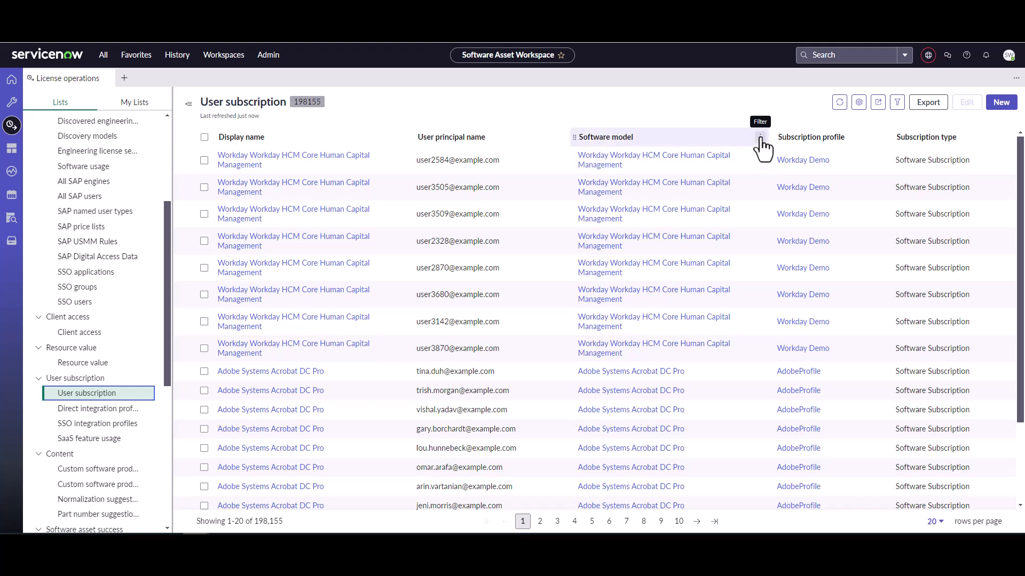
{"action": "left_click", "coordinate": [760, 137]}
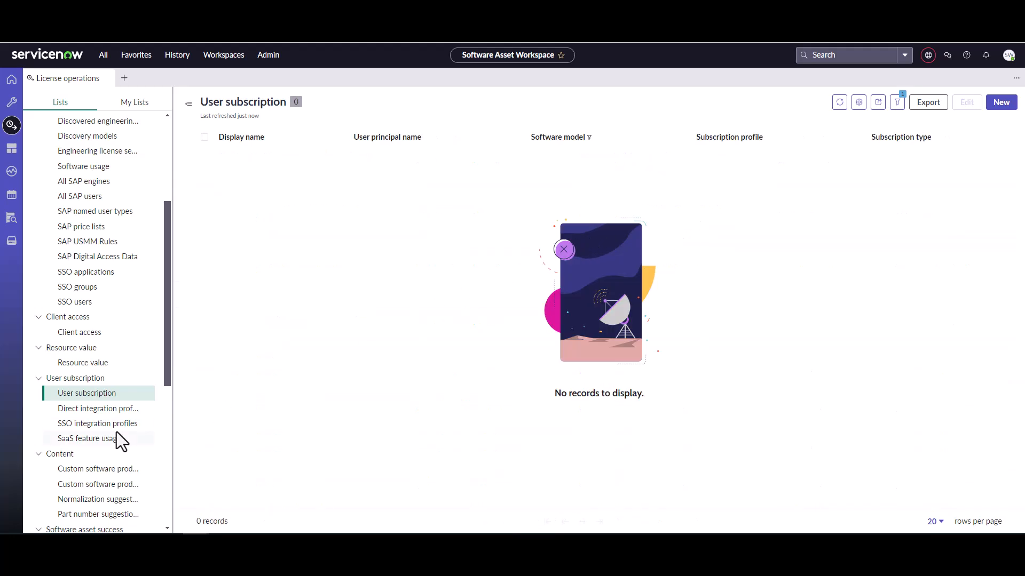
{"action": "mouse_move", "coordinate": [117, 423]}
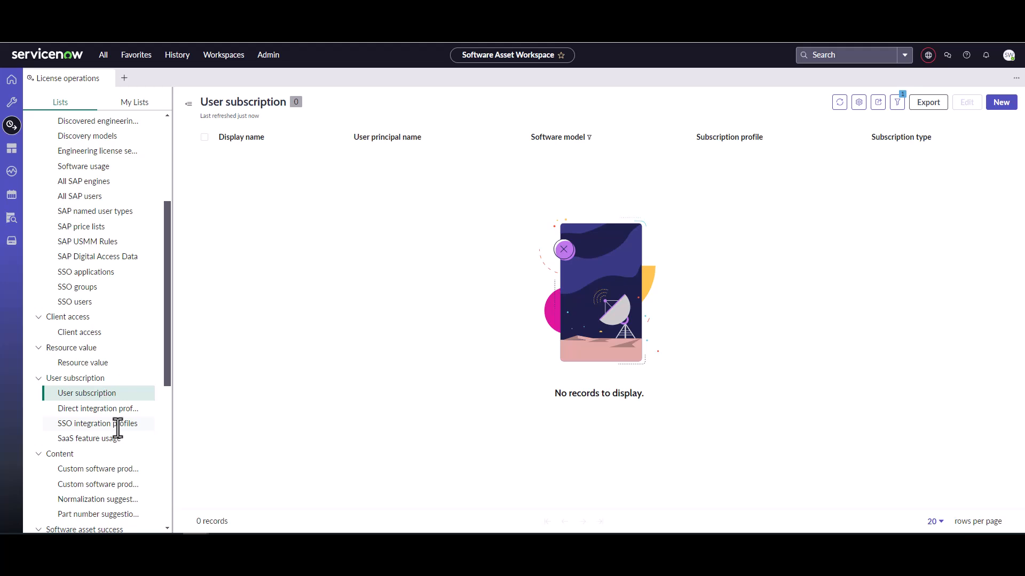
{"action": "mouse_move", "coordinate": [116, 425]}
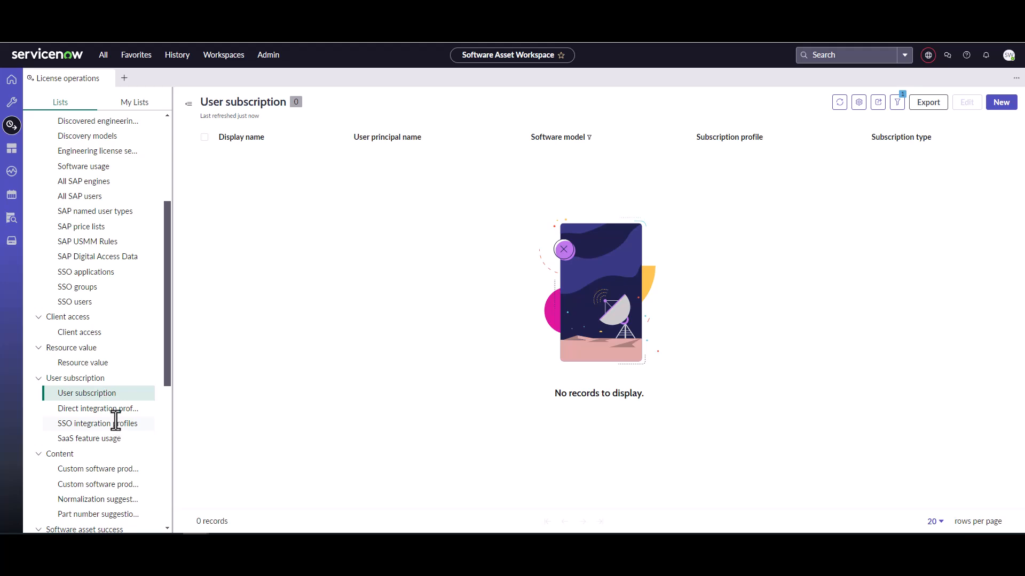
- Browse the 33 direct integration profiles across page 2 and back to page 1
{"action": "left_click", "coordinate": [98, 409]}
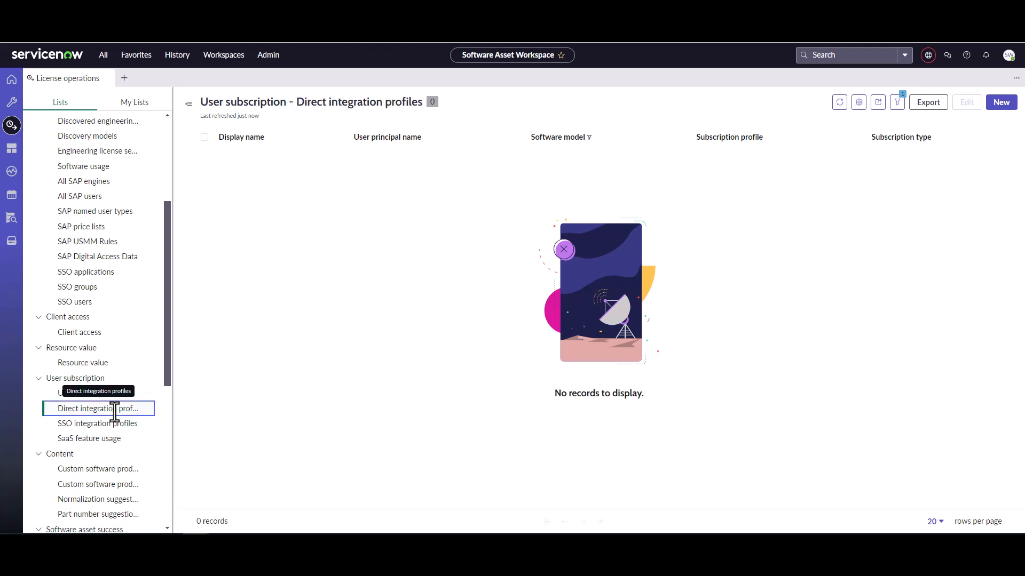
{"action": "left_click", "coordinate": [97, 409]}
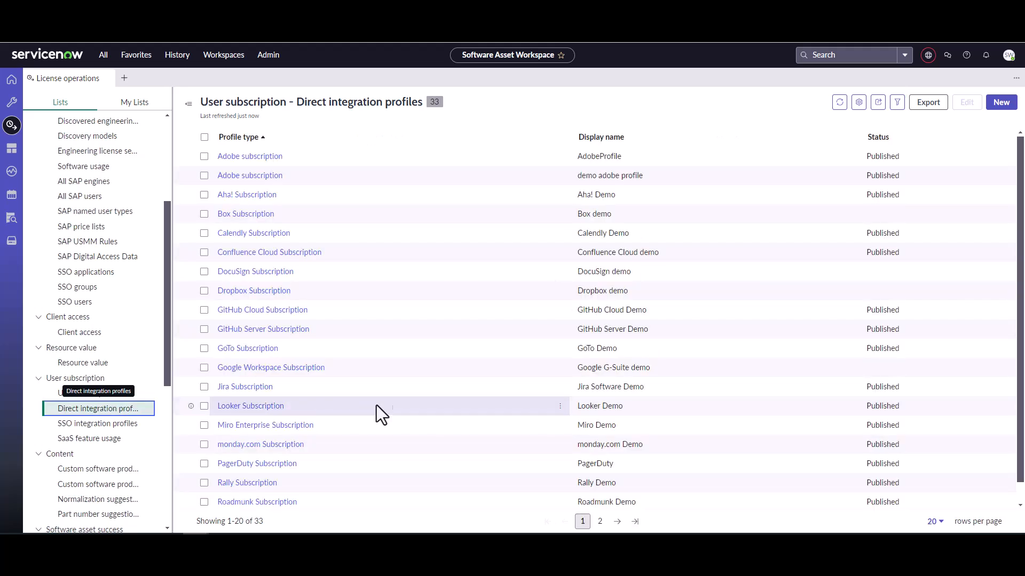
{"action": "mouse_move", "coordinate": [627, 155]}
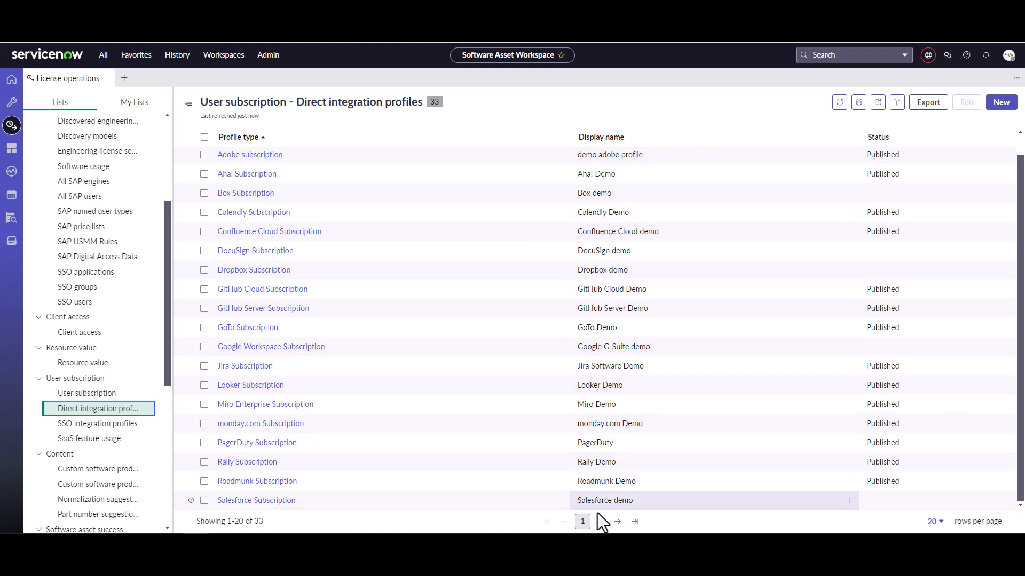
{"action": "left_click", "coordinate": [599, 521]}
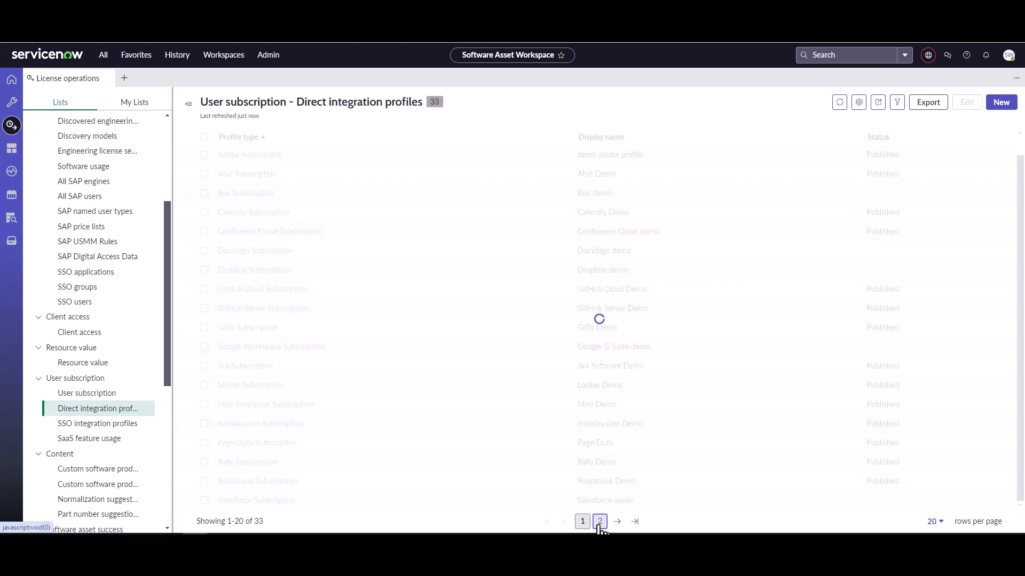
{"action": "left_click", "coordinate": [598, 521]}
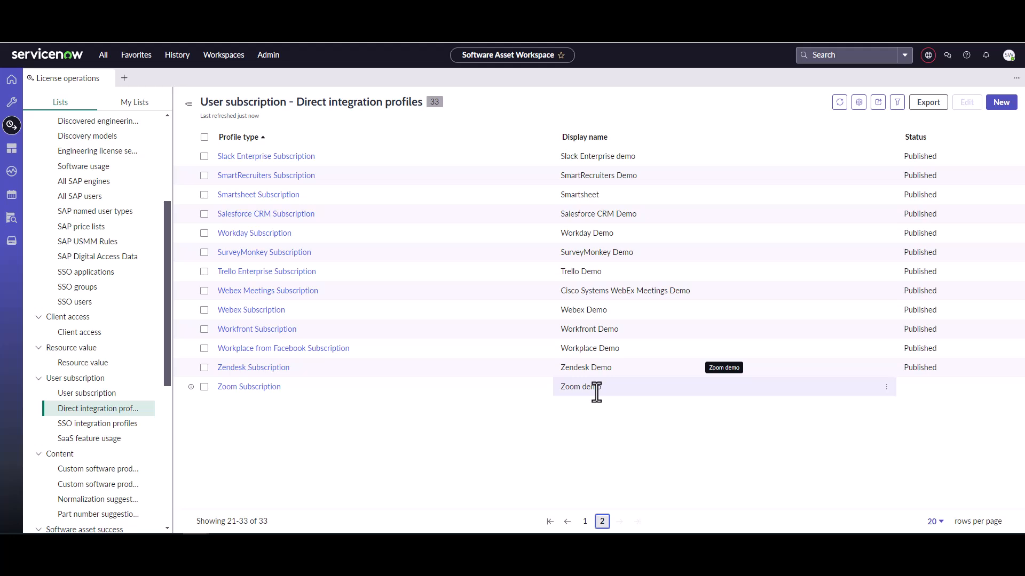
{"action": "left_click", "coordinate": [584, 521]}
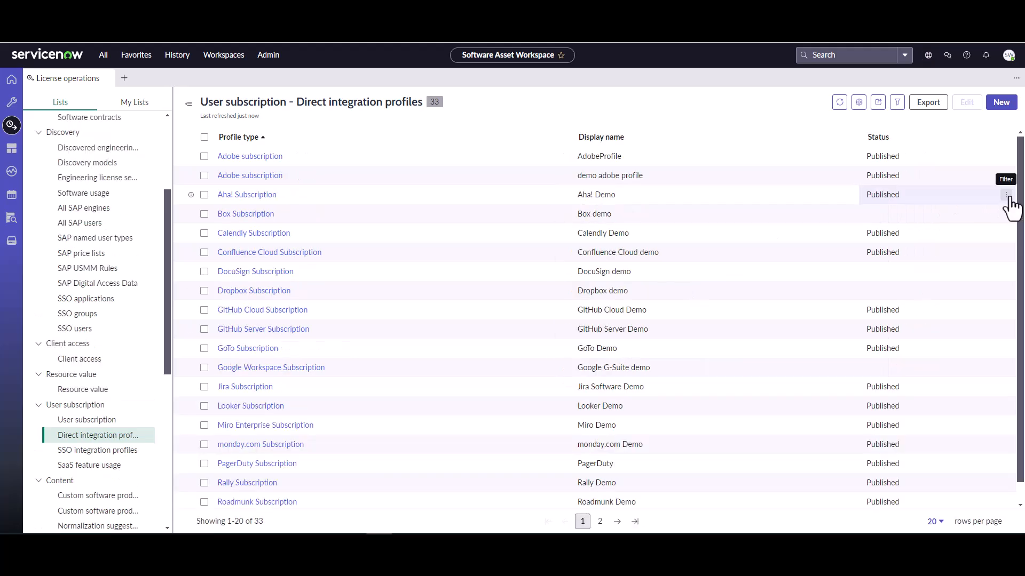
- Begin a new integration profile with Microsoft 365 as the Integration Type and continue to its form
{"action": "left_click", "coordinate": [1001, 103]}
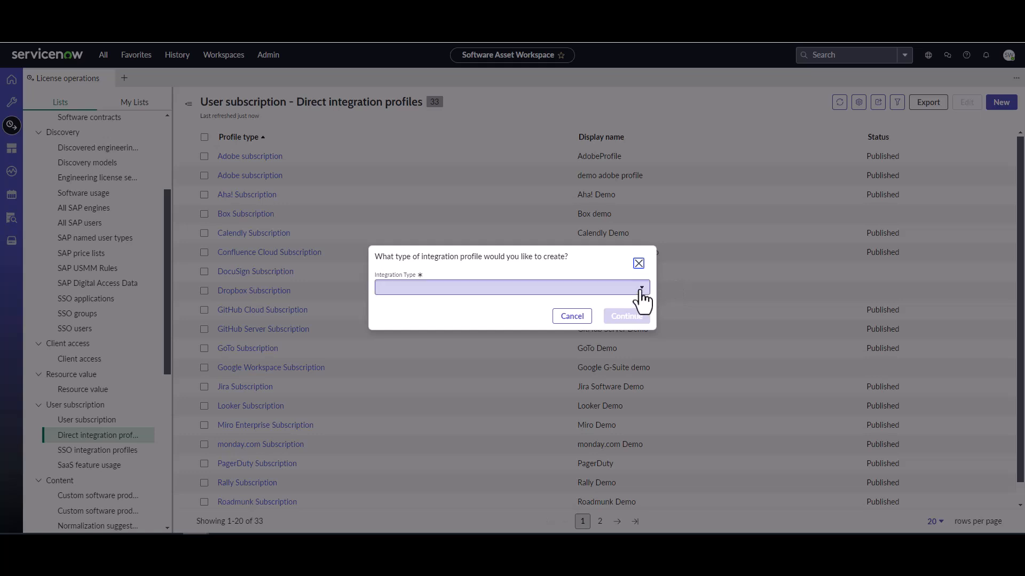
{"action": "left_click", "coordinate": [511, 287]}
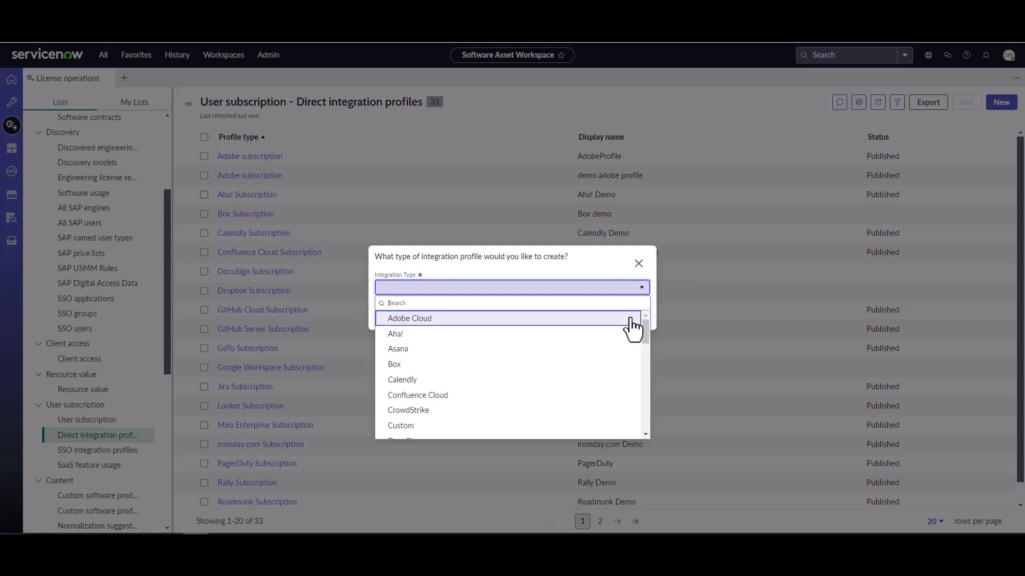
{"action": "scroll", "scroll_direction": "down", "scroll_amount": 3}
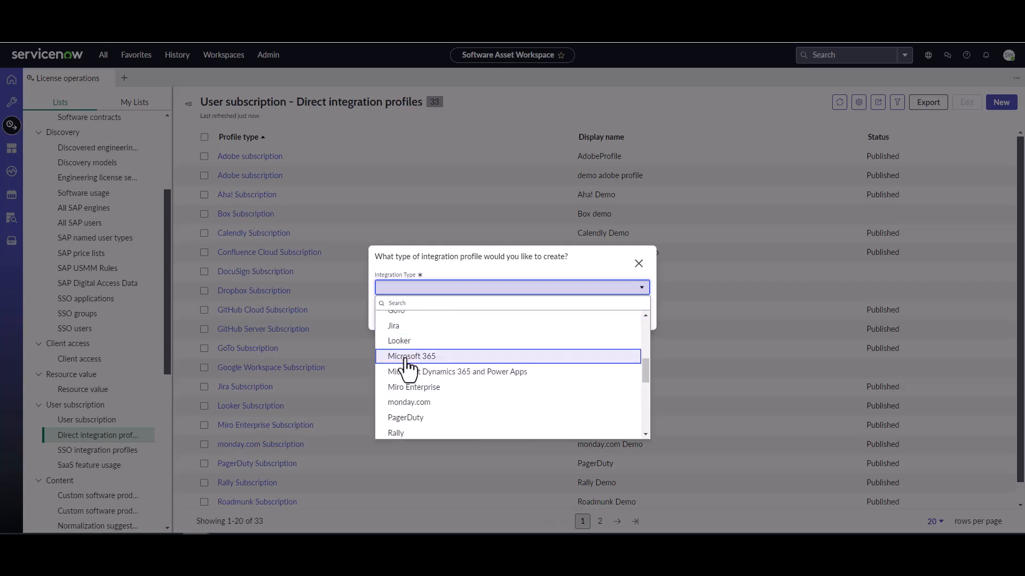
{"action": "left_click", "coordinate": [411, 356]}
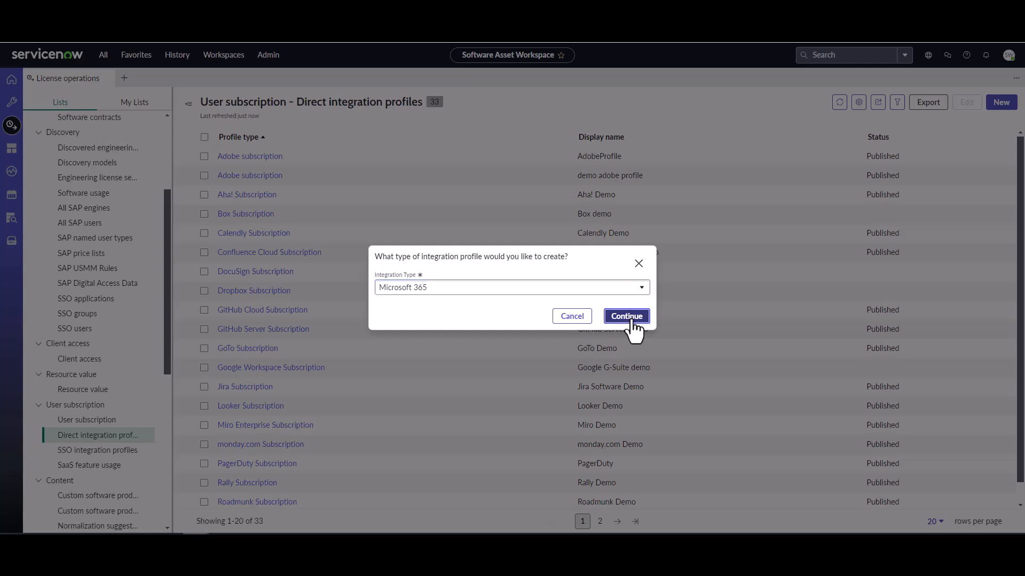
{"action": "left_click", "coordinate": [624, 316]}
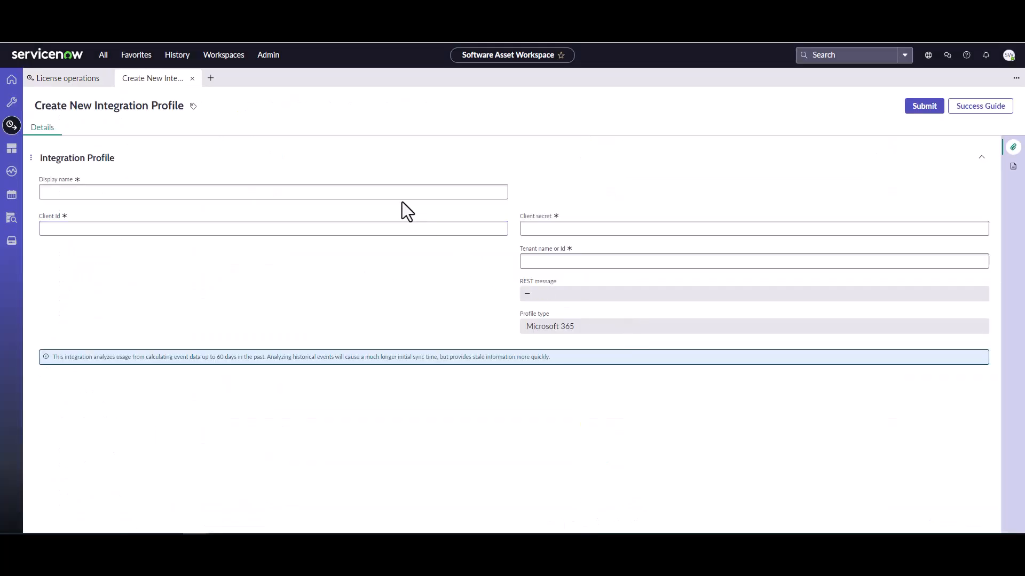
- Name the profile 'Microsoft Office 365' in the Display name field
{"action": "type", "text": "M"}
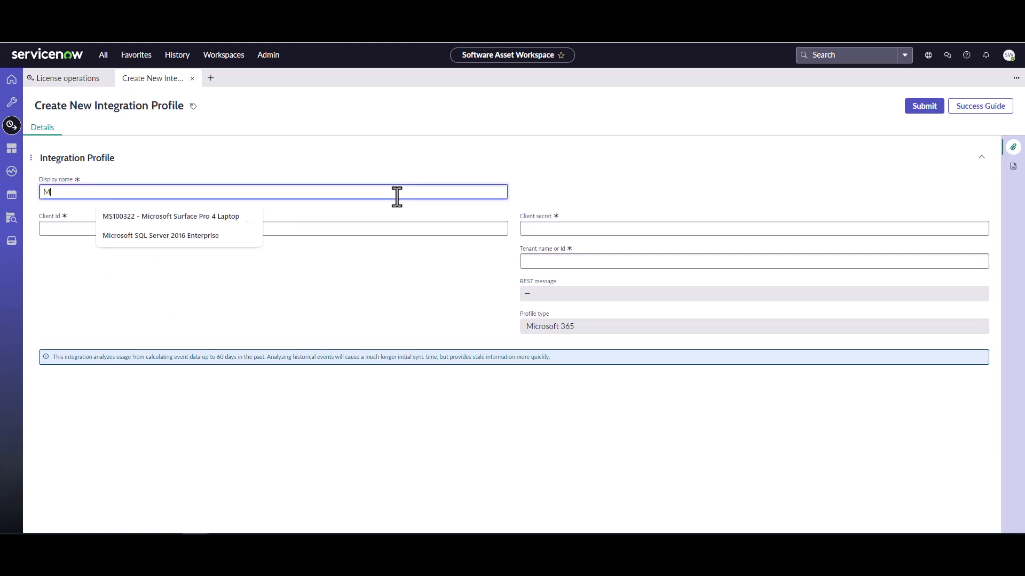
{"action": "type", "text": "icrosoft"}
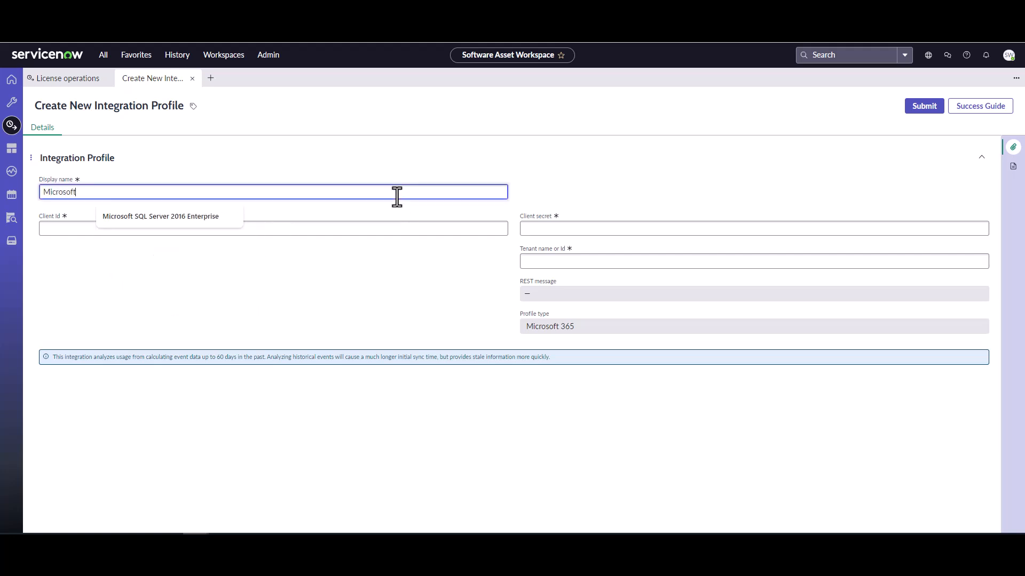
{"action": "type", "text": "Office"}
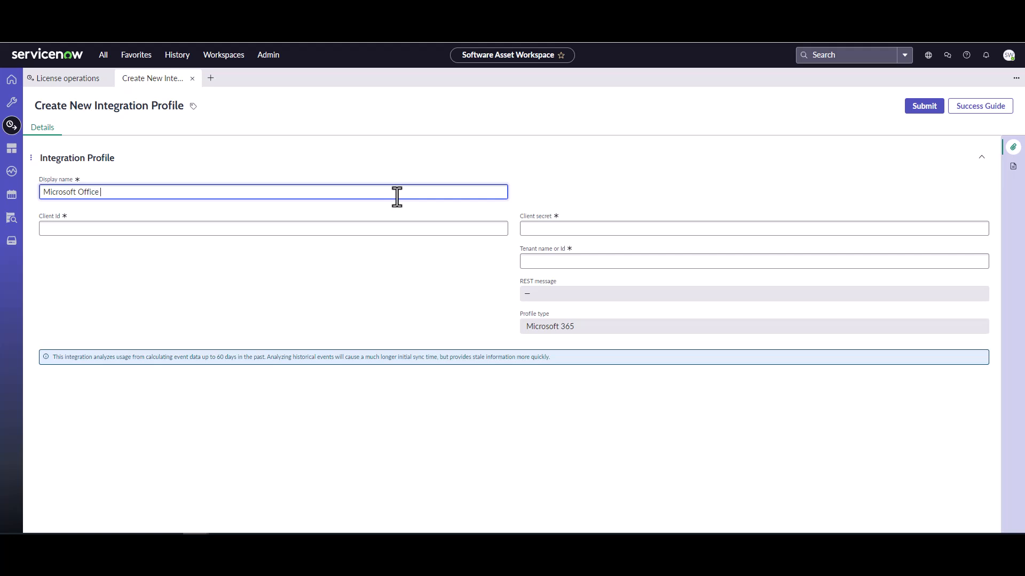
{"action": "type", "text": "365"}
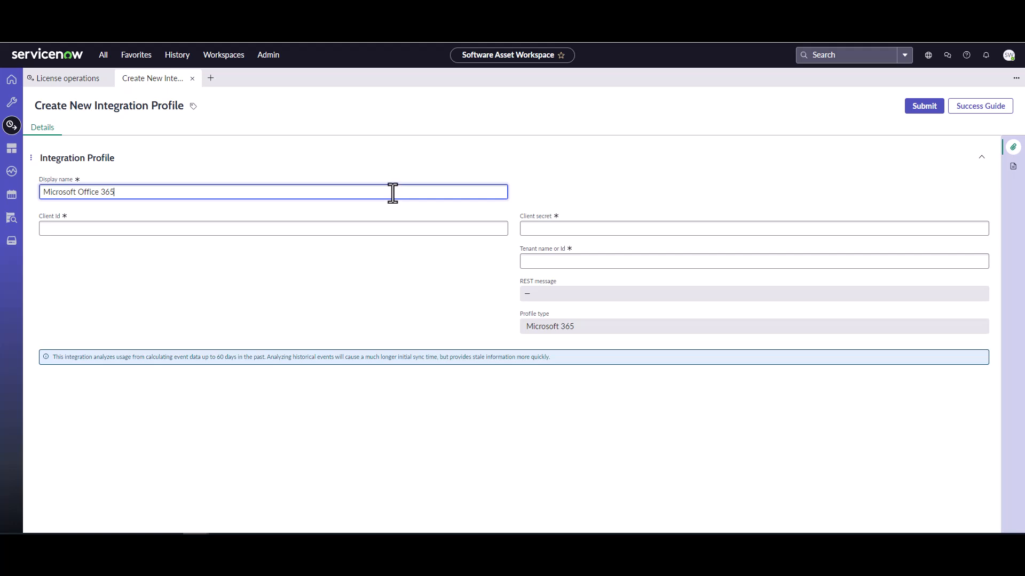
- Fill in the Client id, Client secret and tenant, then submit the profile
{"action": "left_click", "coordinate": [272, 229]}
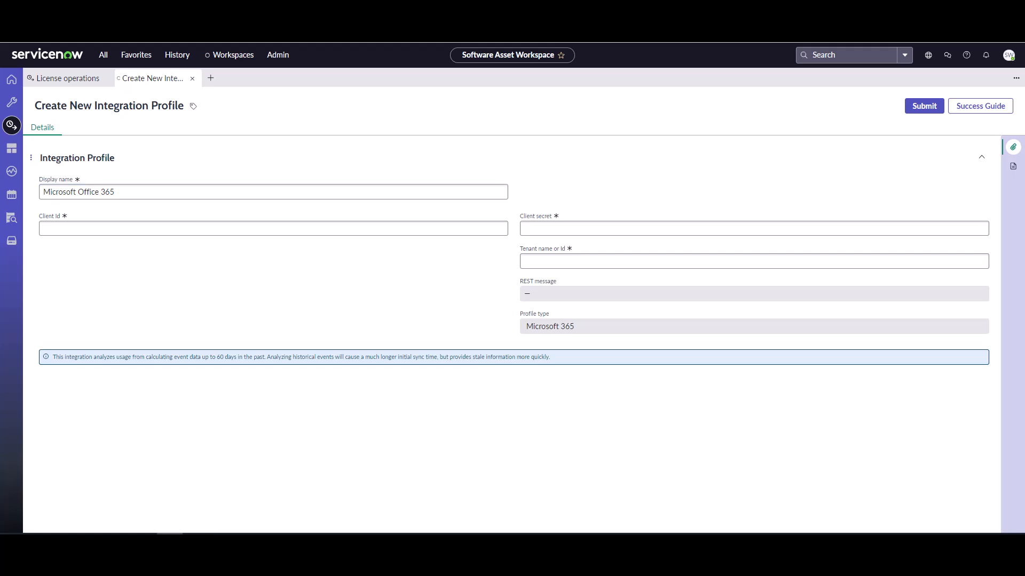
{"action": "left_click", "coordinate": [272, 228]}
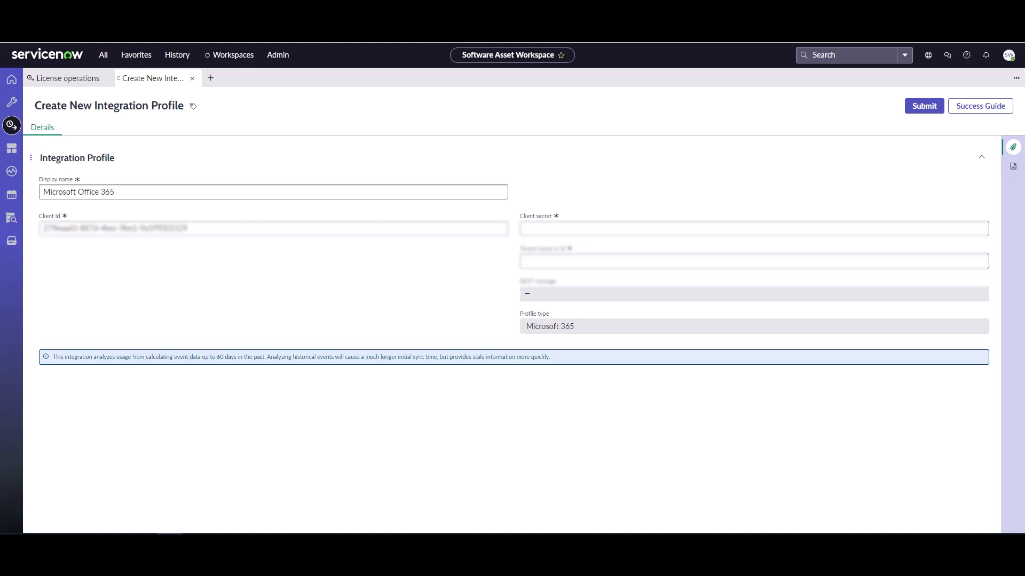
{"action": "left_click", "coordinate": [753, 229]}
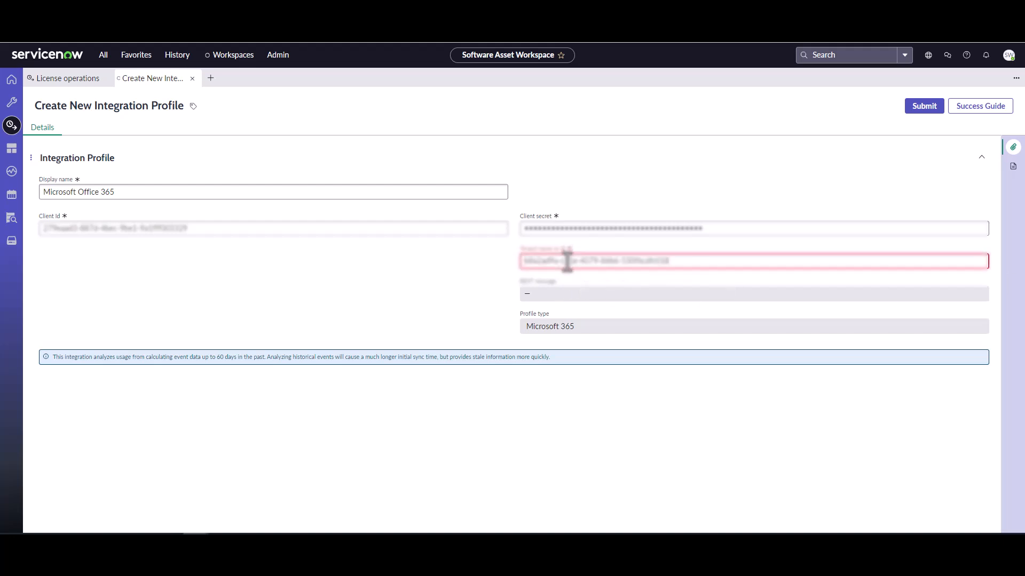
{"action": "mouse_move", "coordinate": [745, 176]}
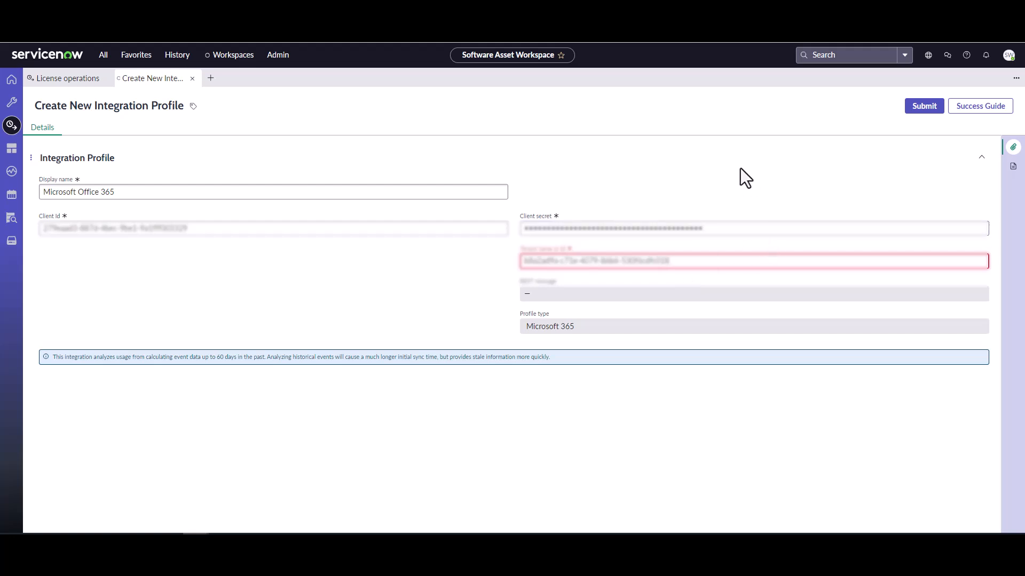
{"action": "mouse_move", "coordinate": [822, 154]}
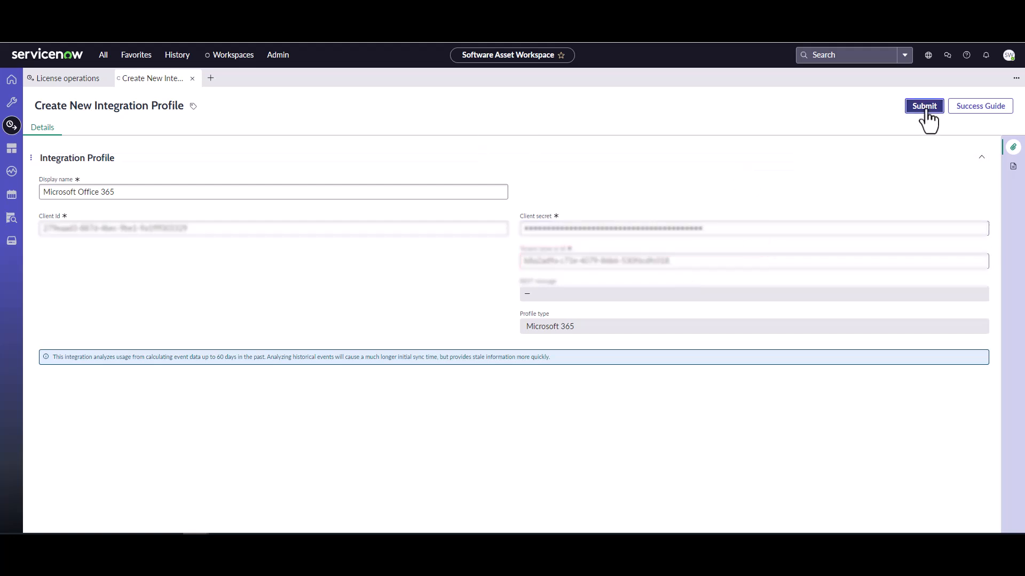
{"action": "left_click", "coordinate": [923, 106]}
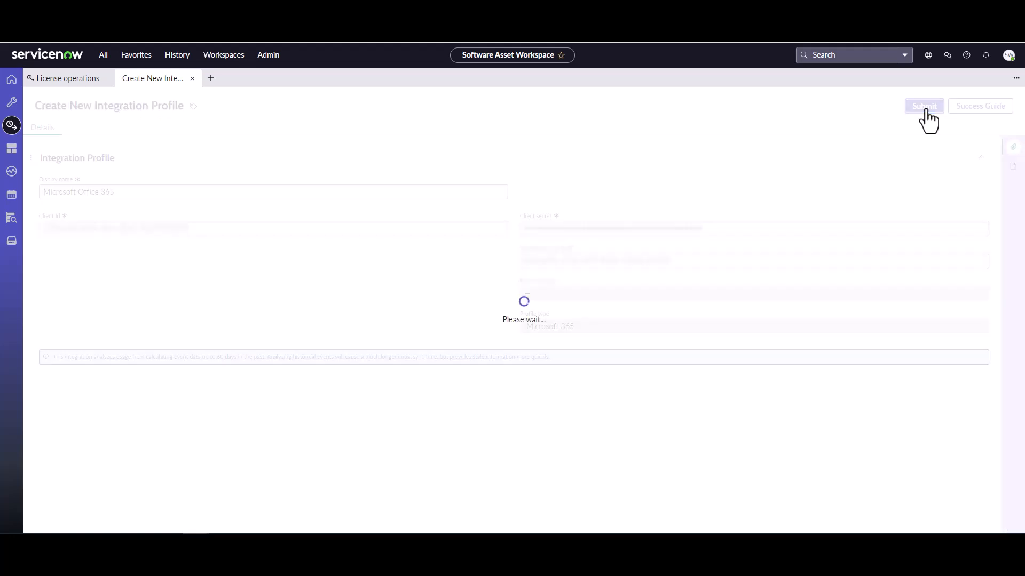
- Return to the direct integration profiles list, now showing Microsoft Office 365 among 34 profiles
{"action": "left_click", "coordinate": [923, 106]}
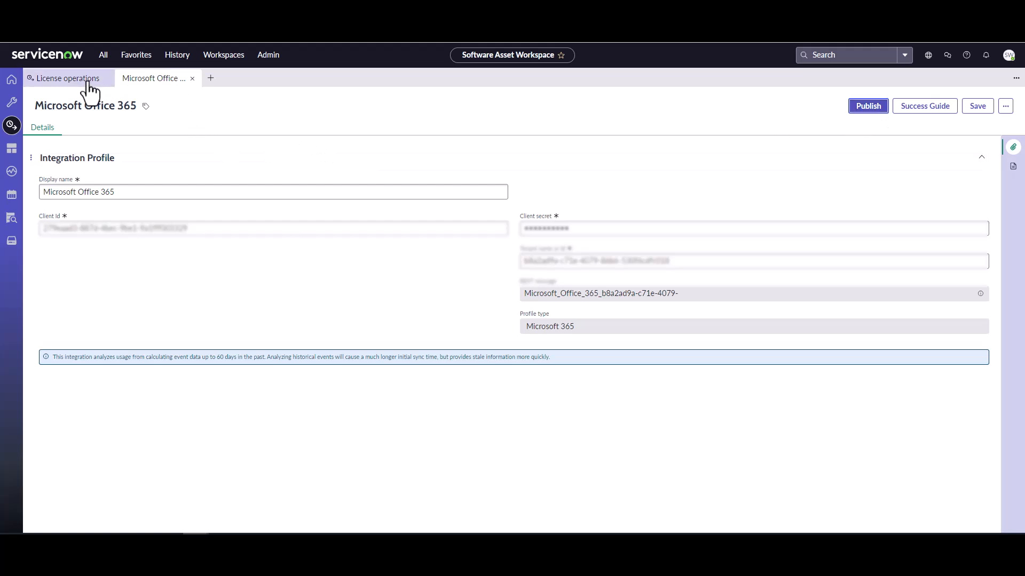
{"action": "left_click", "coordinate": [65, 78]}
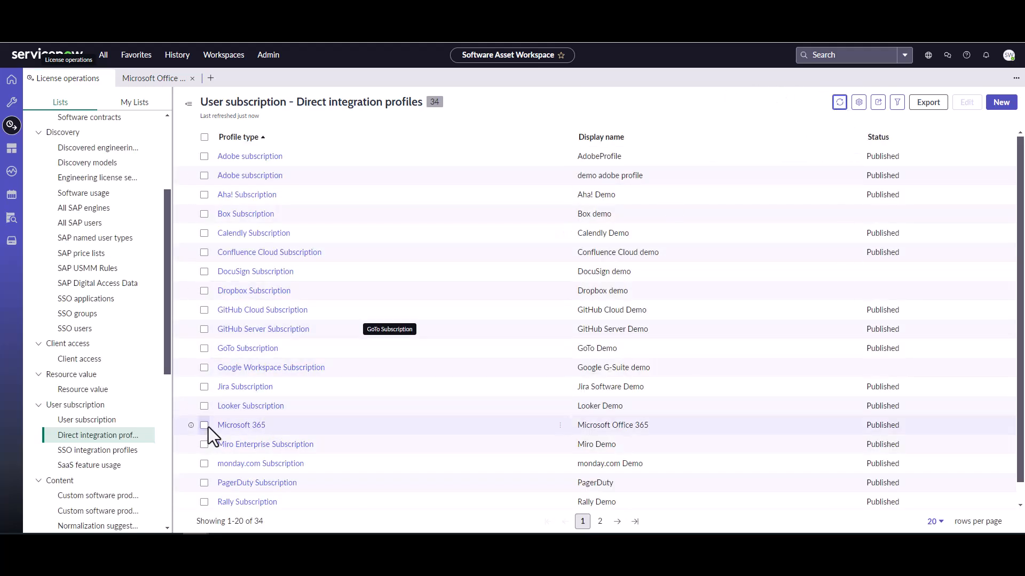
- Check the Microsoft 365 row in the Direct integration profiles list
{"action": "left_click", "coordinate": [205, 425]}
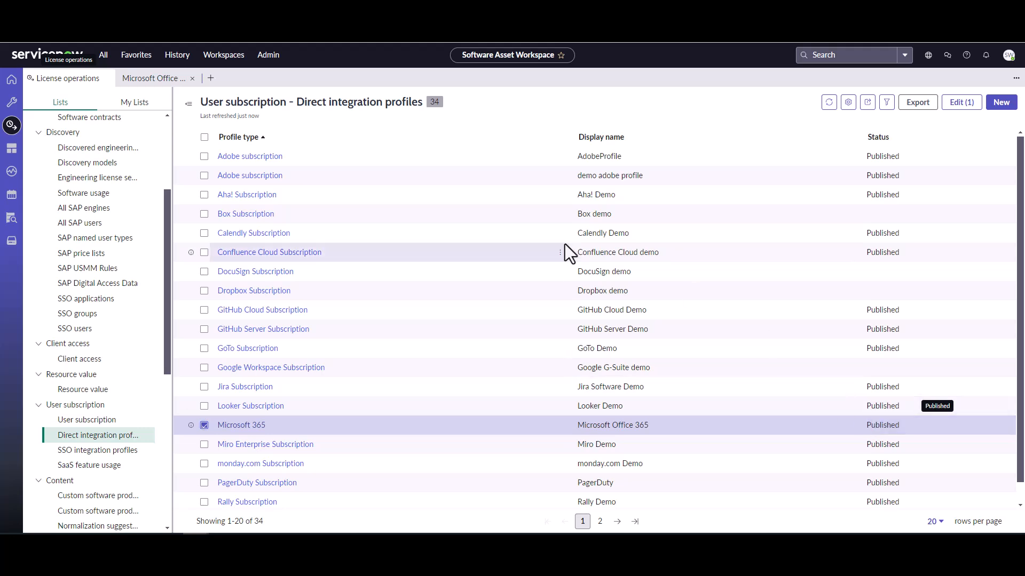
{"action": "mouse_move", "coordinate": [191, 208]}
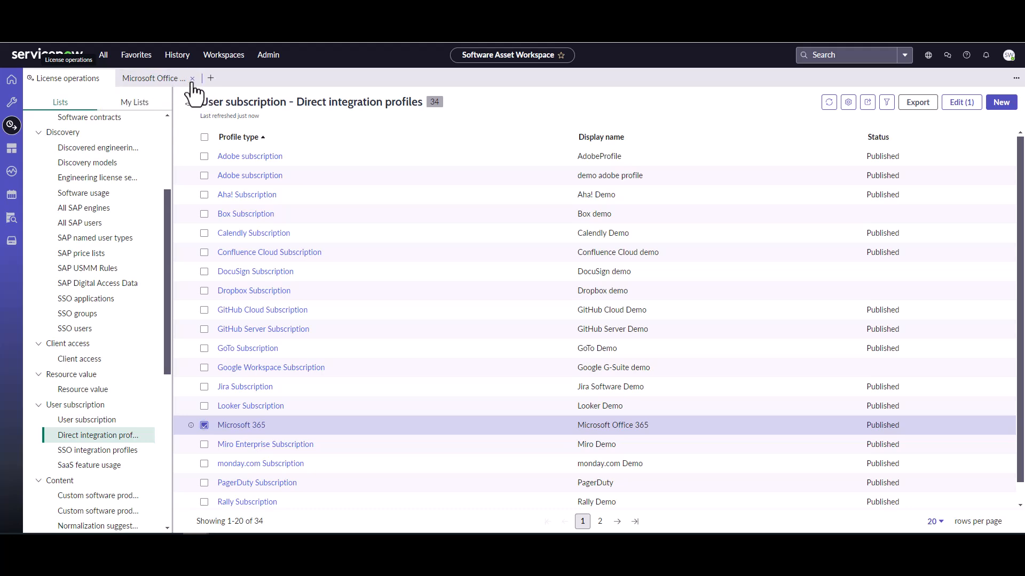
- Find 'sched job' in the All menu and show the System Definition Scheduled Jobs list
{"action": "left_click", "coordinate": [103, 55]}
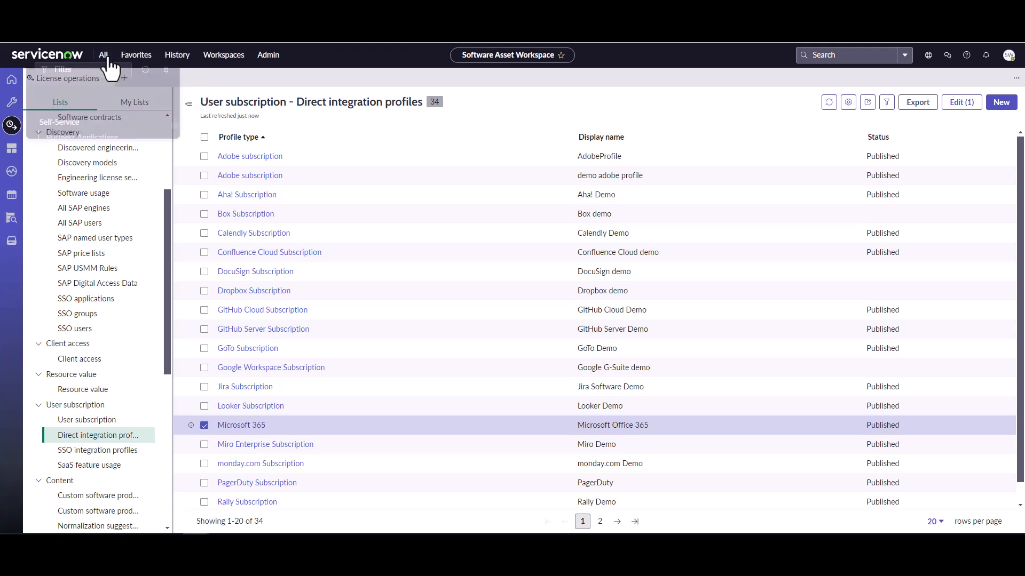
{"action": "type", "text": "scheduled"}
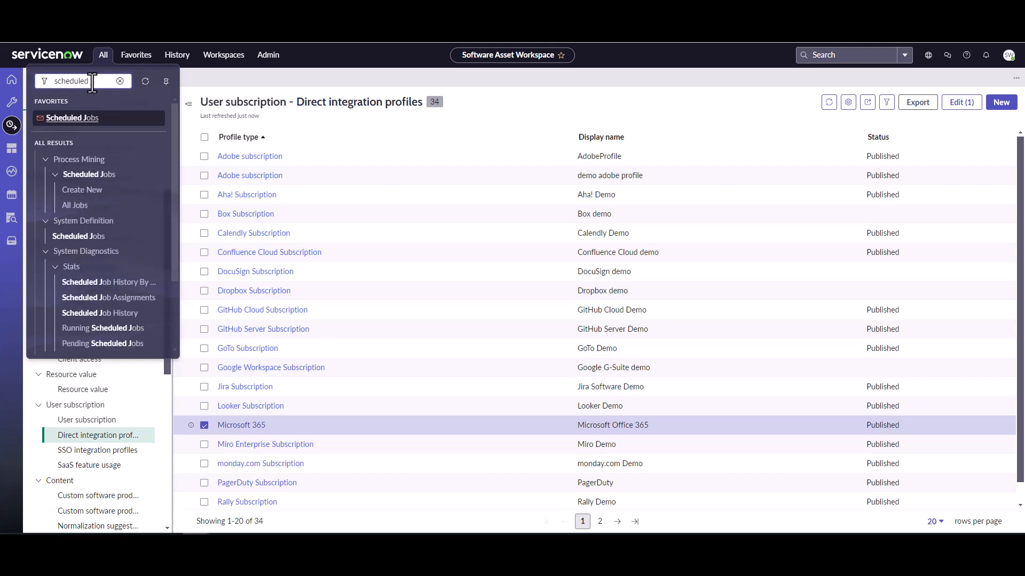
{"action": "type", "text": "job"}
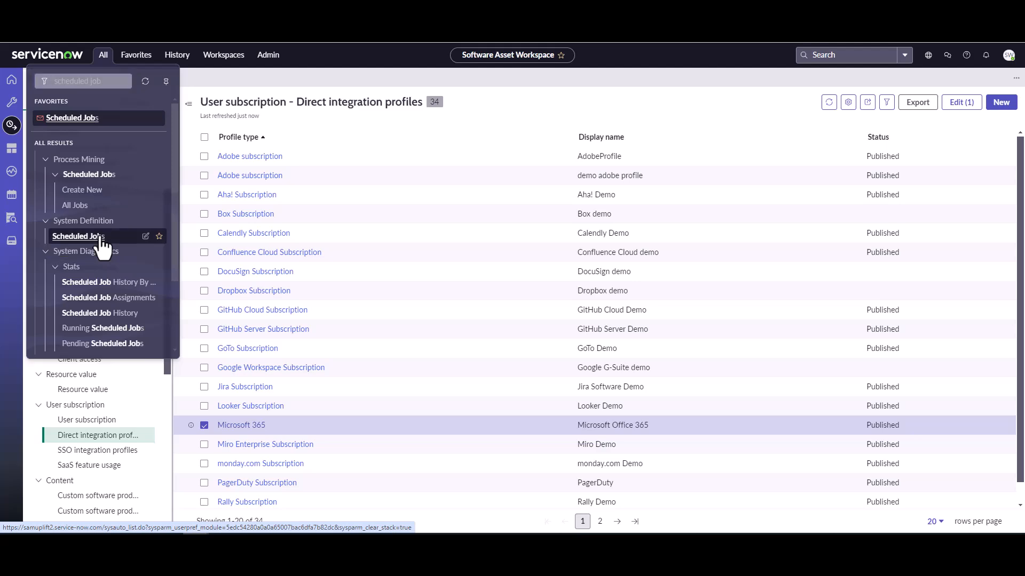
{"action": "left_click", "coordinate": [78, 236]}
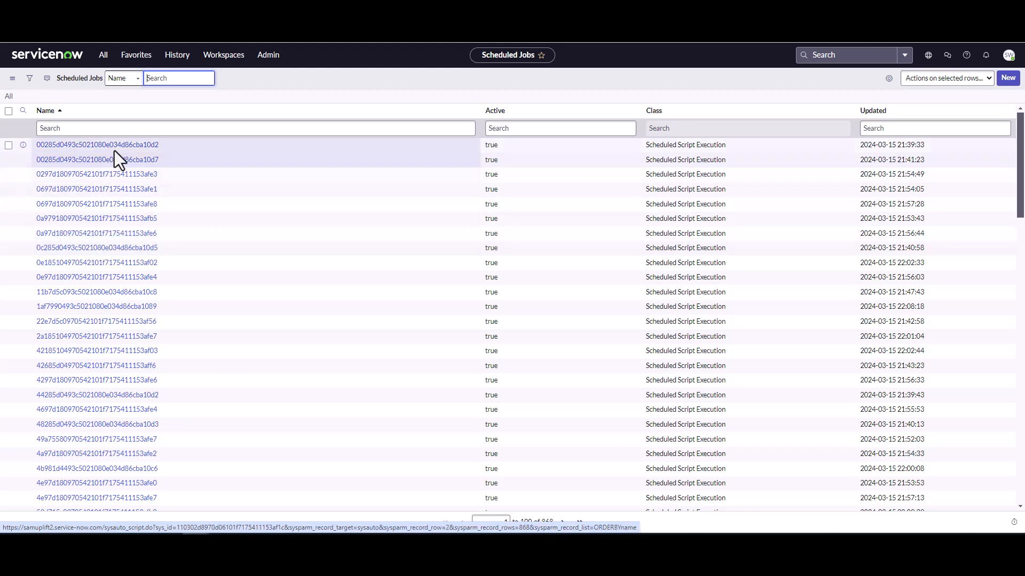
- Filter job names by *365 and open the SAM - Import M365 User Subscriptions record
{"action": "type", "text": "*"}
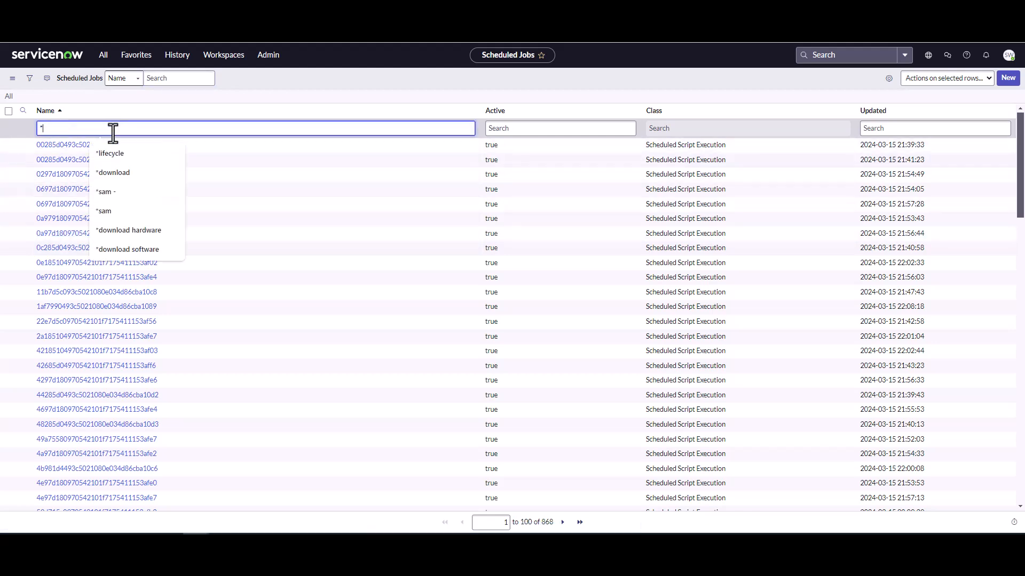
{"action": "type", "text": "365"}
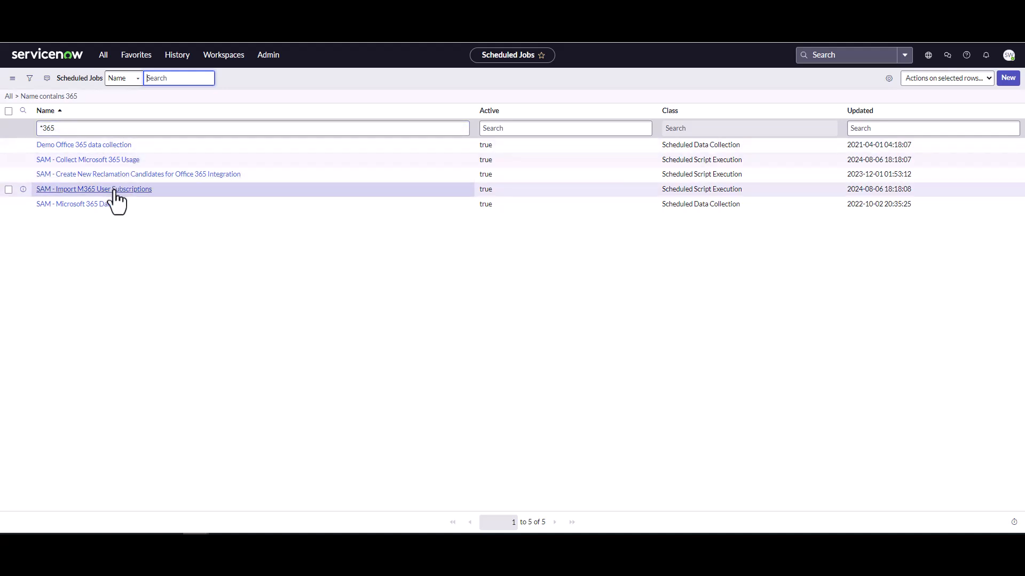
{"action": "mouse_move", "coordinate": [94, 189]}
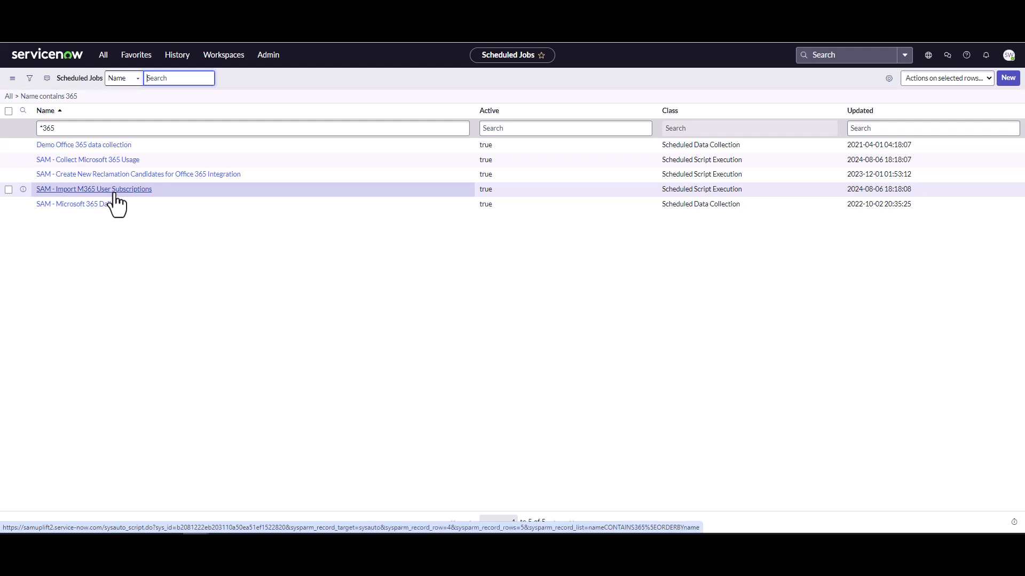
{"action": "double_click", "coordinate": [94, 189]}
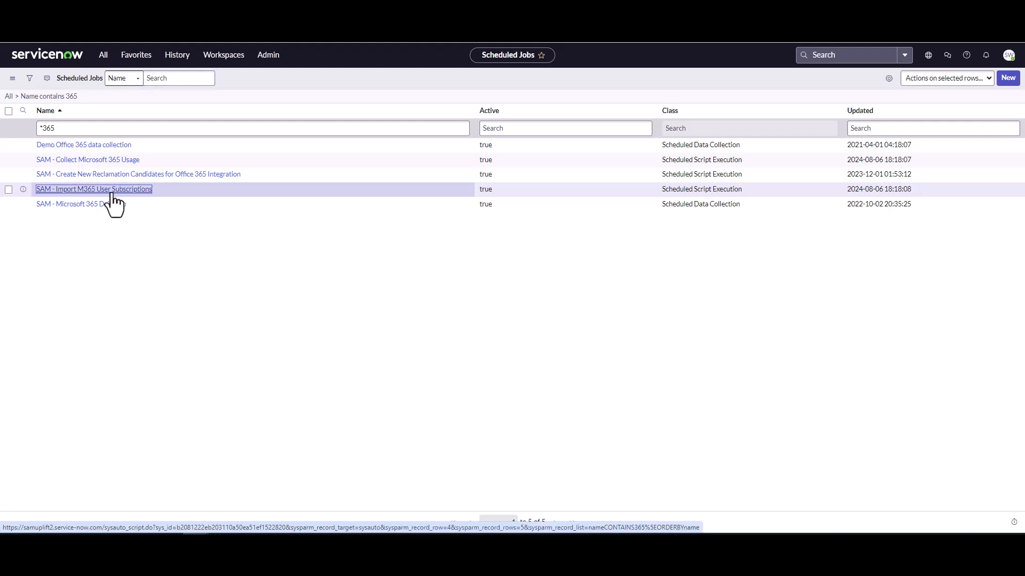
{"action": "left_click", "coordinate": [94, 189]}
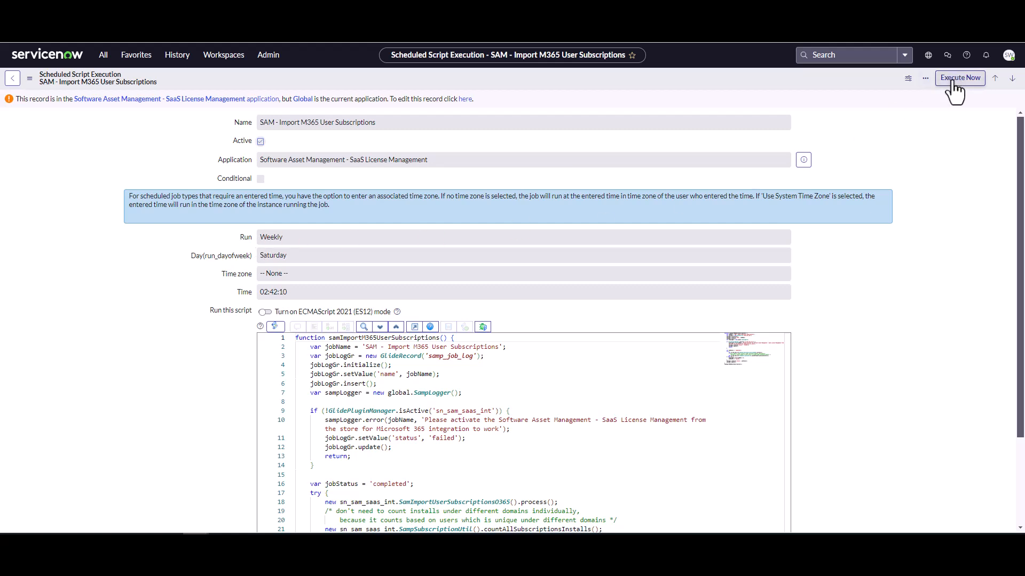
- Execute the SAM - Import M365 User Subscriptions job now and return to the workspace
{"action": "left_click", "coordinate": [960, 77]}
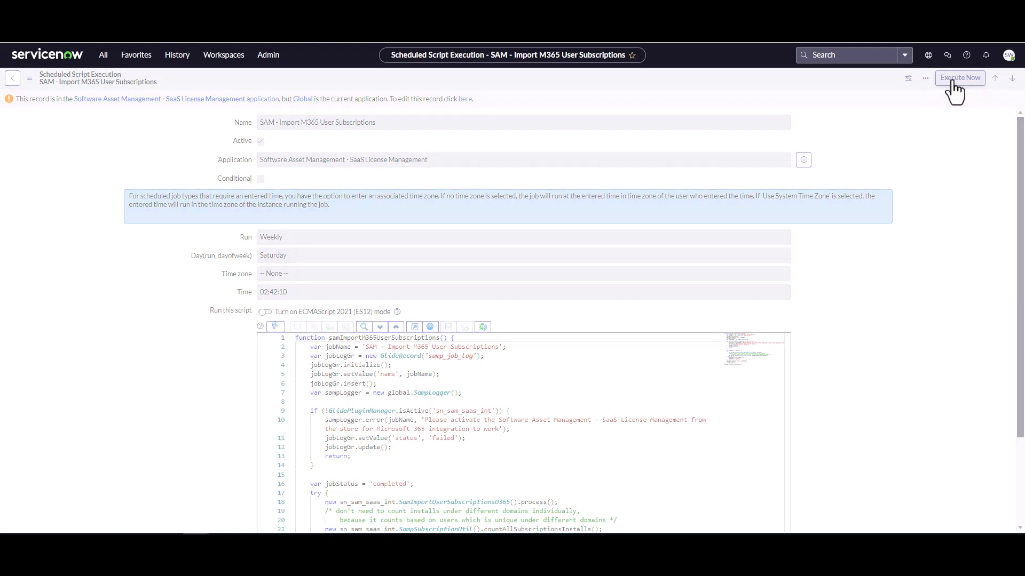
{"action": "left_click", "coordinate": [13, 78]}
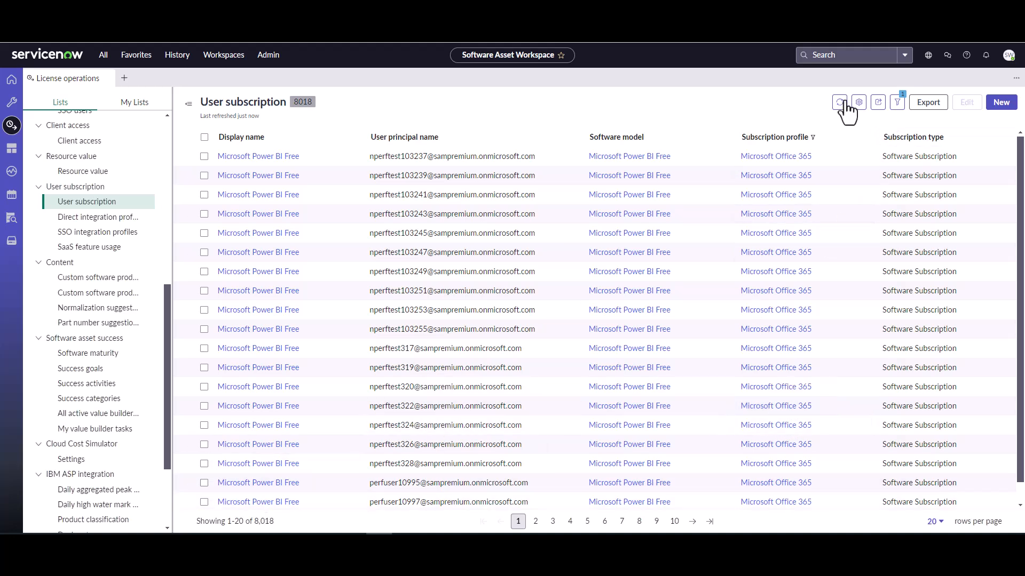
- Refresh the User subscription list to see 9,125 Microsoft Office 365 records, up from 8,018
{"action": "left_click", "coordinate": [840, 103]}
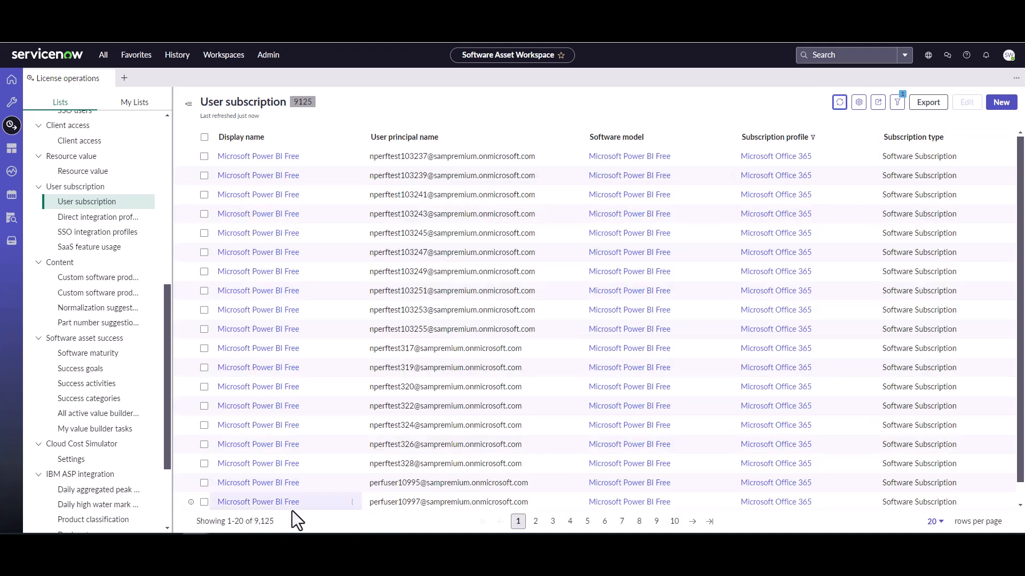
{"action": "double_click", "coordinate": [263, 520]}
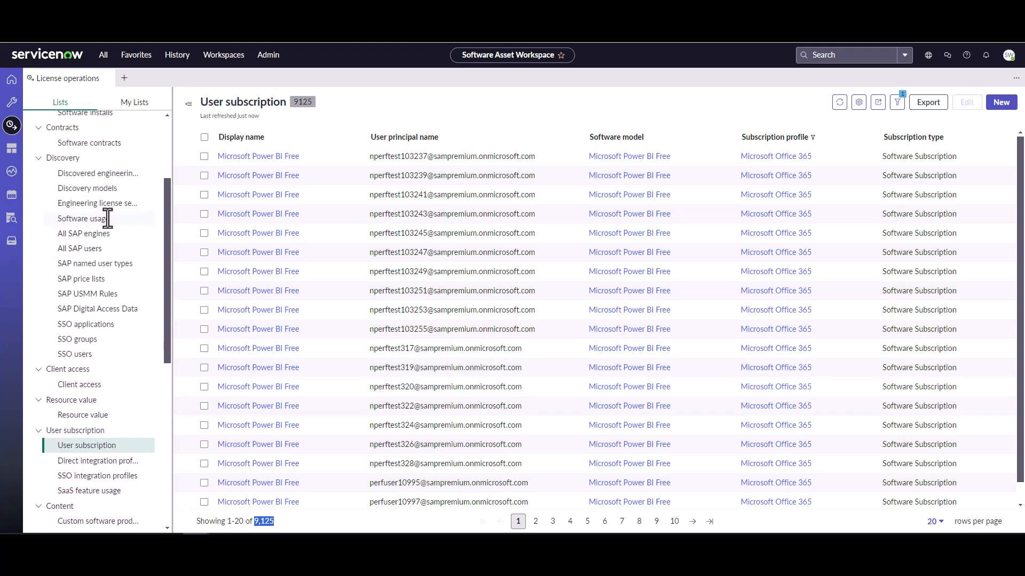
- View the Discovery software usage list now holding 18 Microsoft usage records
{"action": "left_click", "coordinate": [84, 217]}
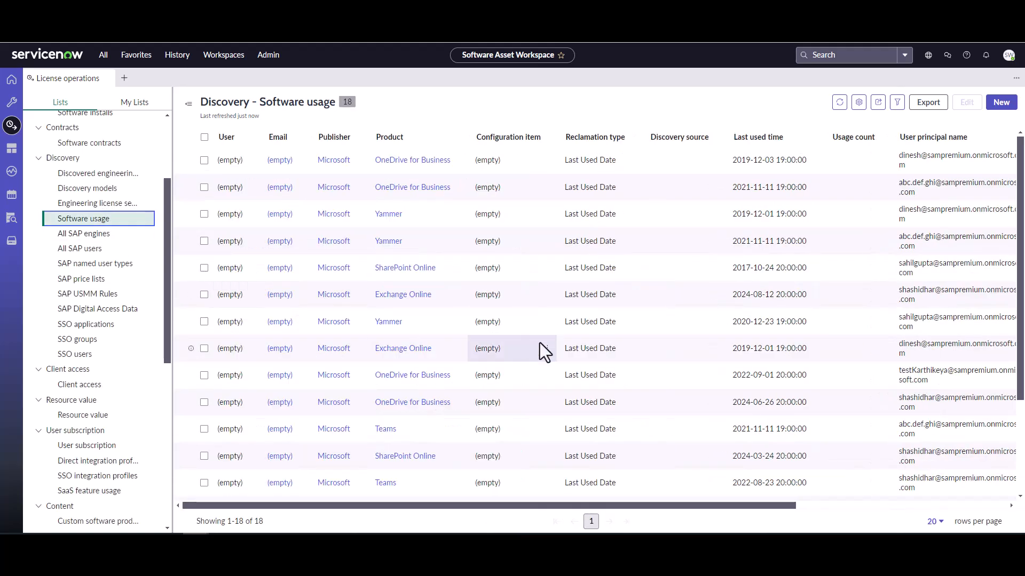
{"action": "mouse_move", "coordinate": [548, 356]}
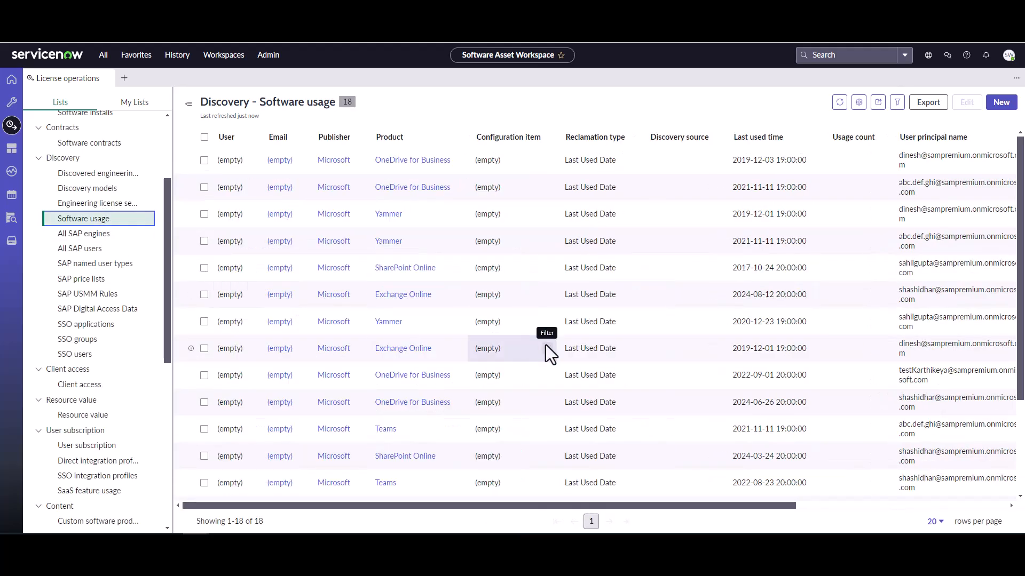
{"action": "mouse_move", "coordinate": [159, 281]}
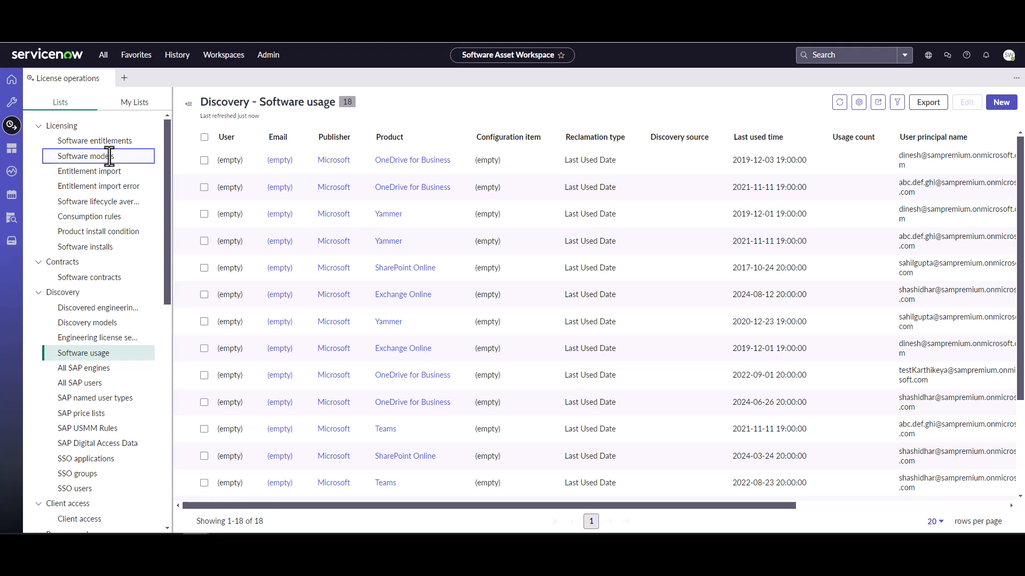
- View the Licensing software models list now showing 89 Microsoft models
{"action": "left_click", "coordinate": [85, 156]}
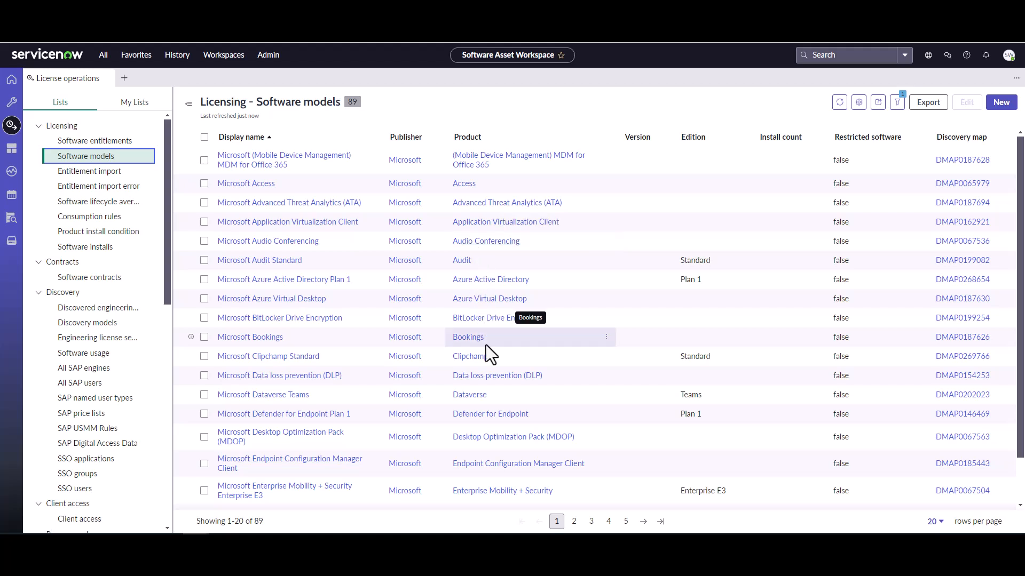
{"action": "scroll", "scroll_direction": "down", "scroll_amount": 3}
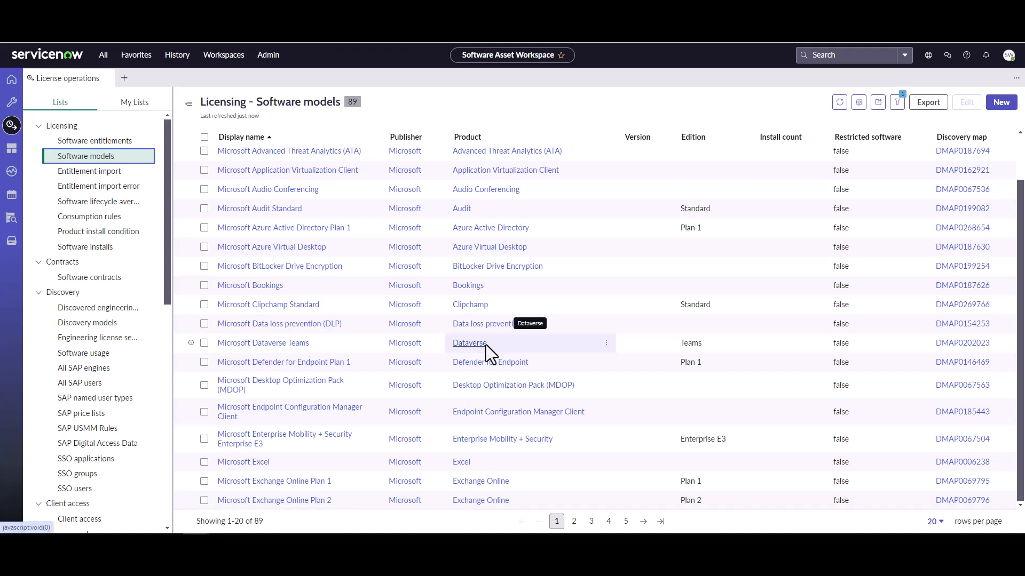